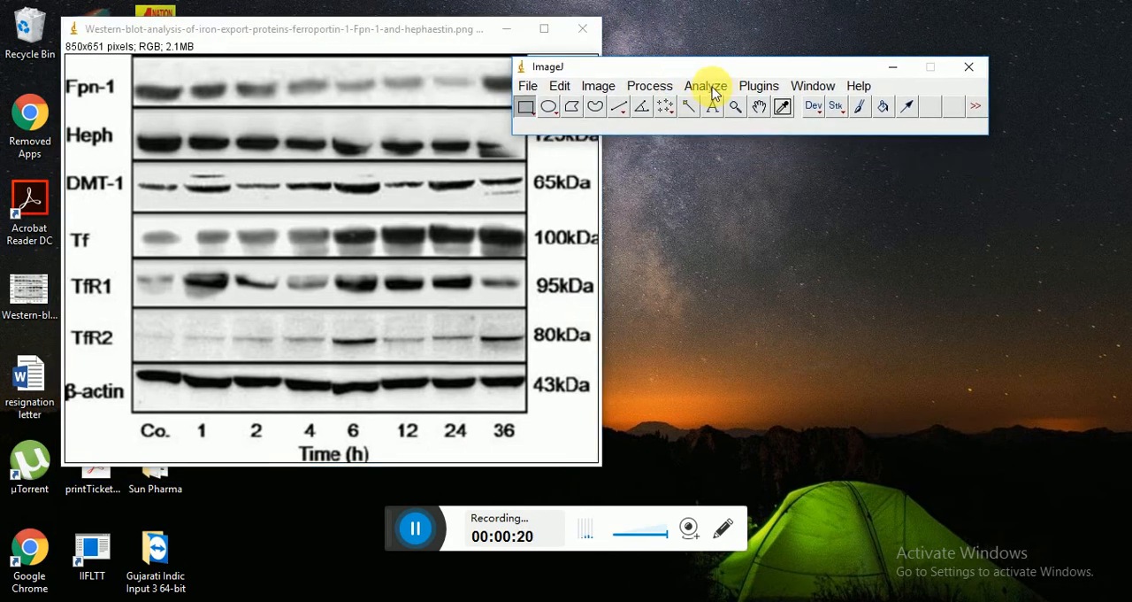
Configure Set Measurements for mean gray value with display label, no area, and confirm.
left_click(706, 85)
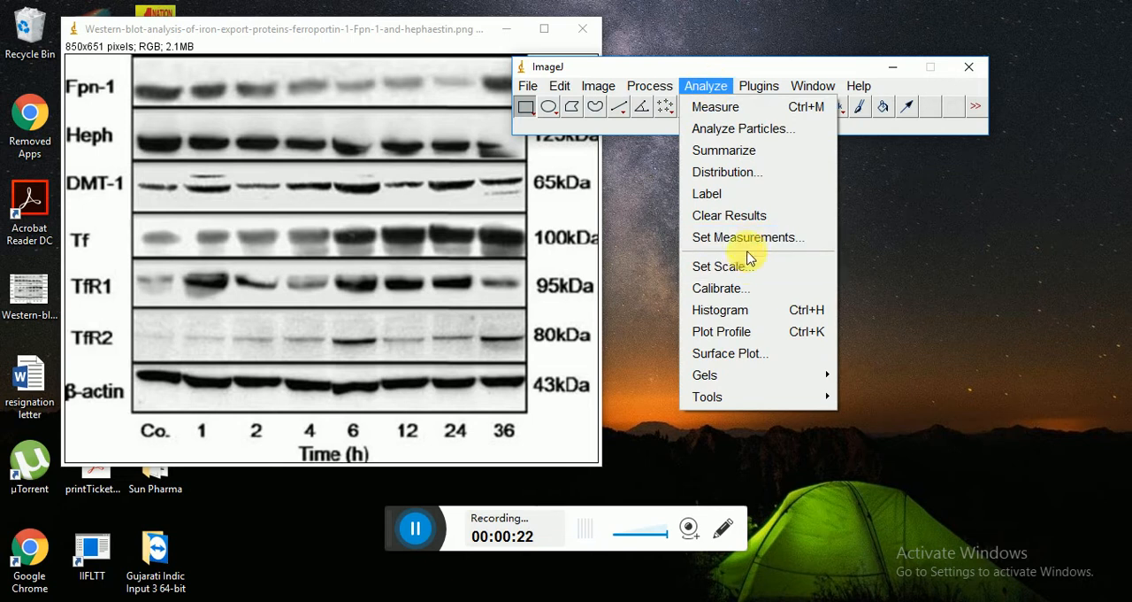
left_click(747, 237)
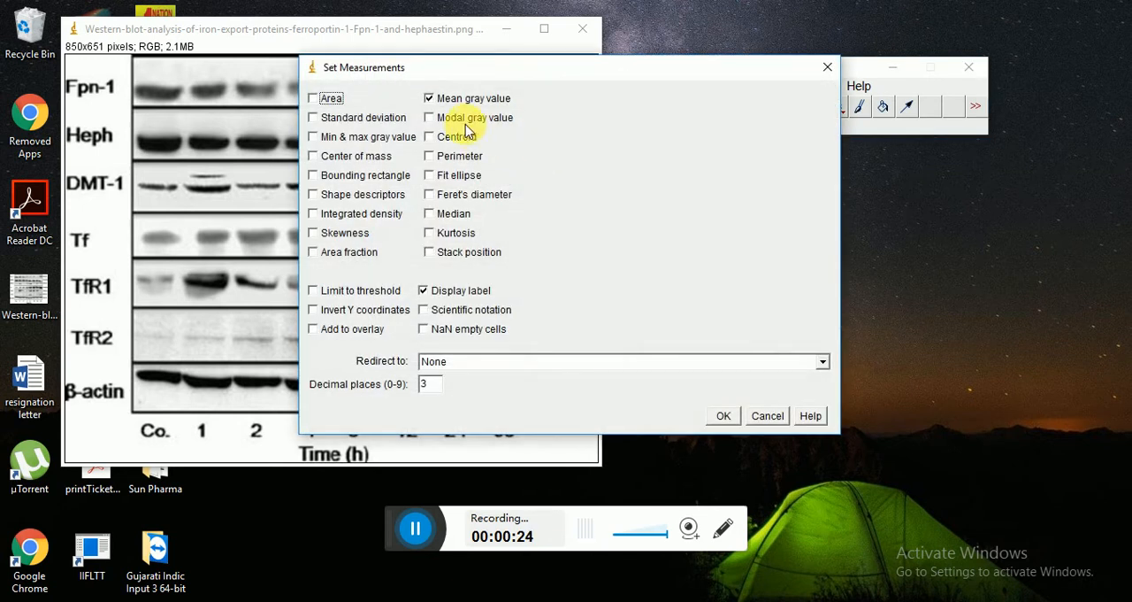
mouse_move(504, 393)
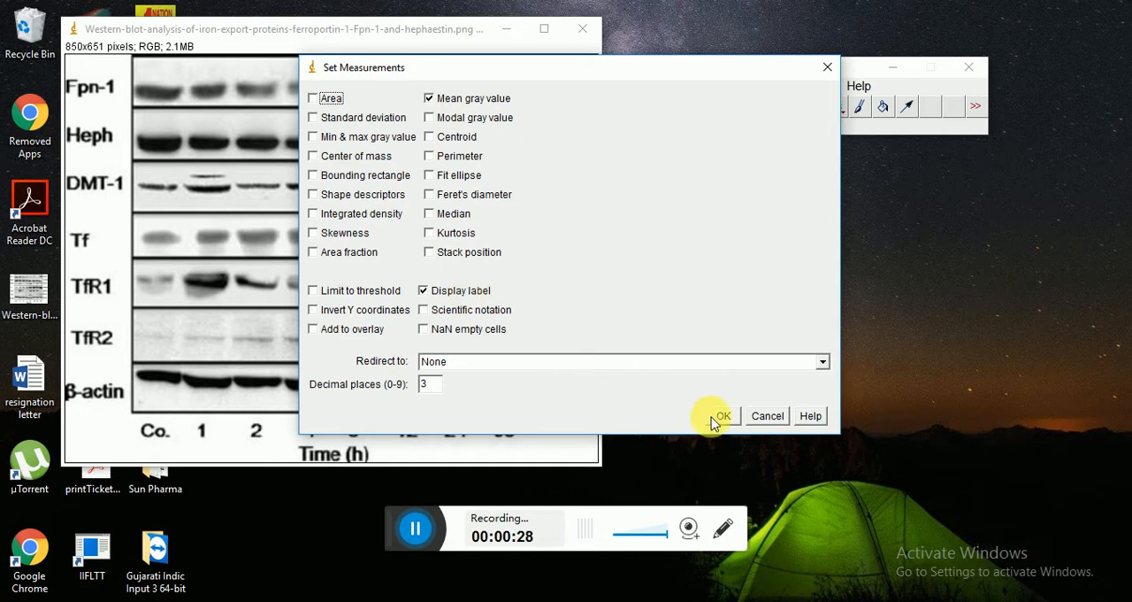
left_click(722, 414)
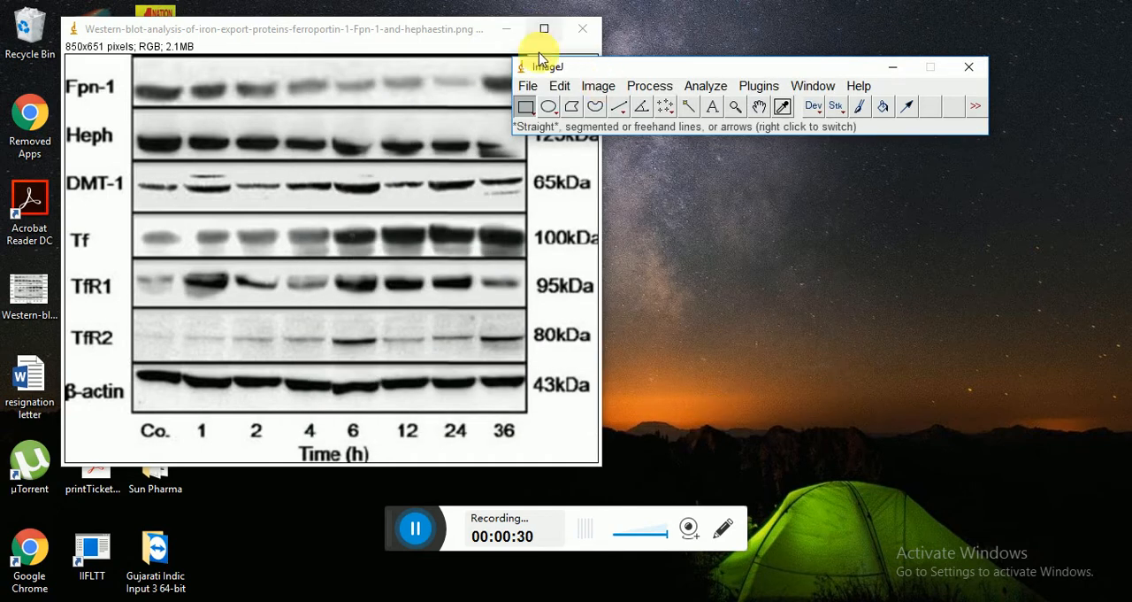
Outline the Co. lane Heph band with a rectangular selection on the blot image.
left_click(526, 104)
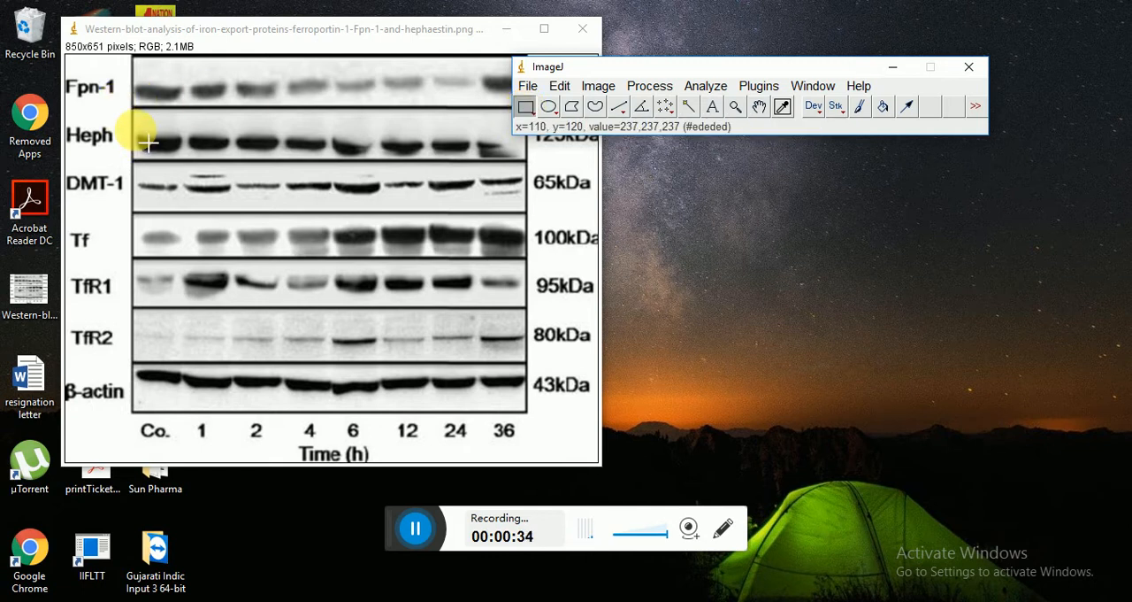
left_click_drag(145, 142, 186, 163)
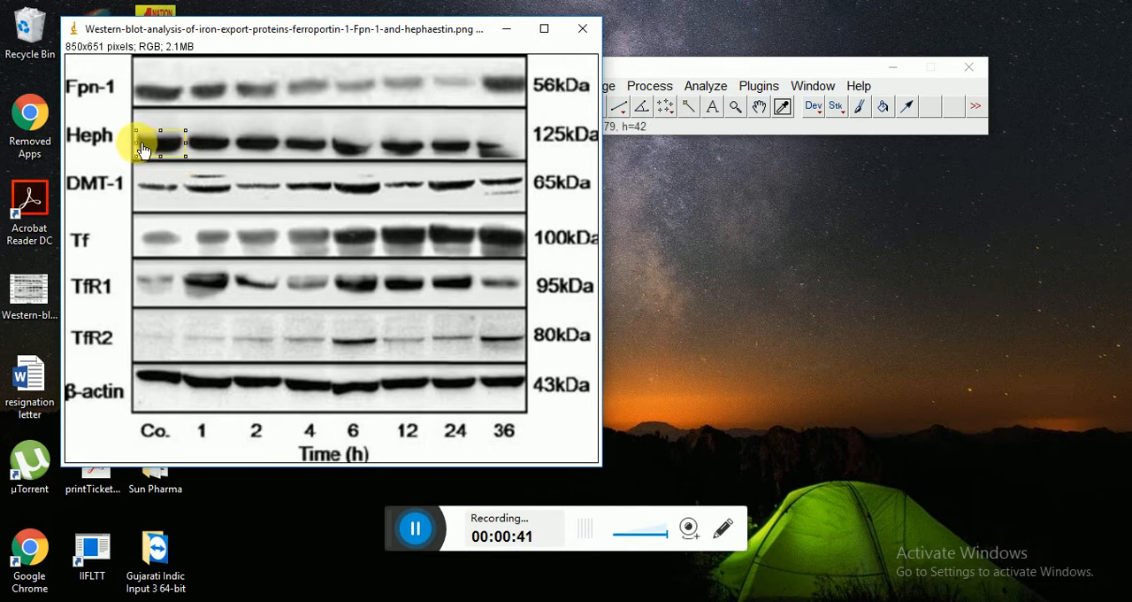
left_click(658, 67)
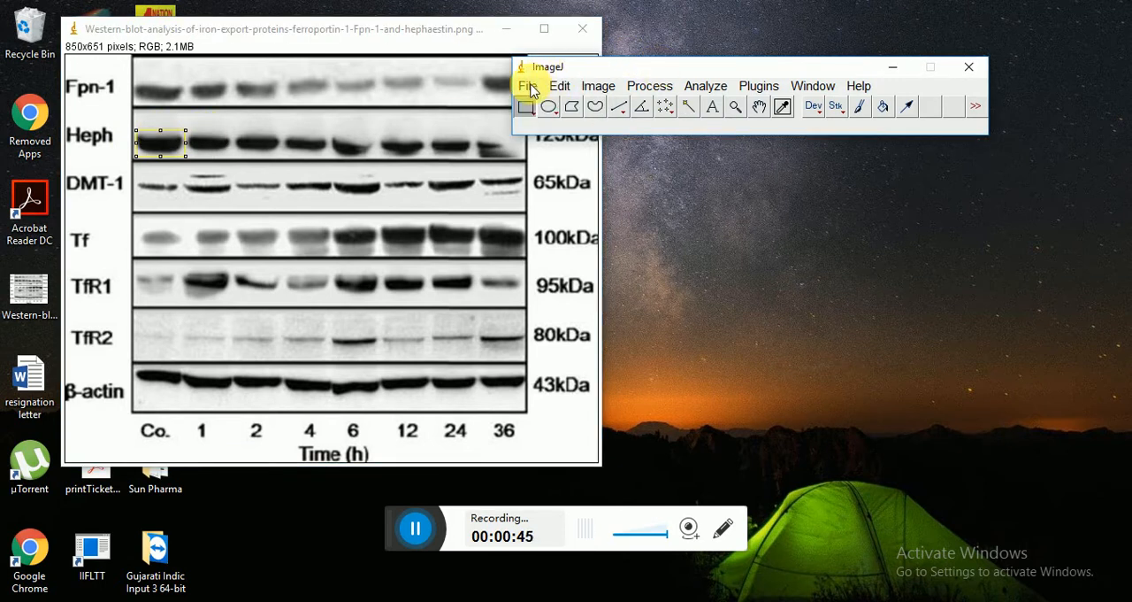
Save the selection as an ROI file, replacing the existing copy.
left_click(527, 85)
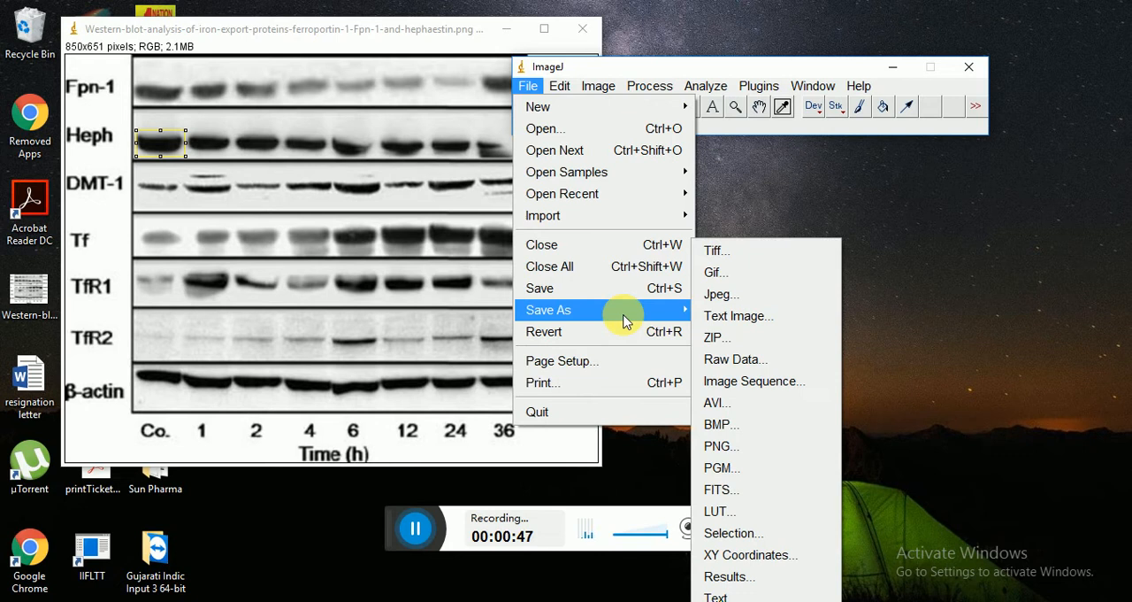
mouse_move(644, 315)
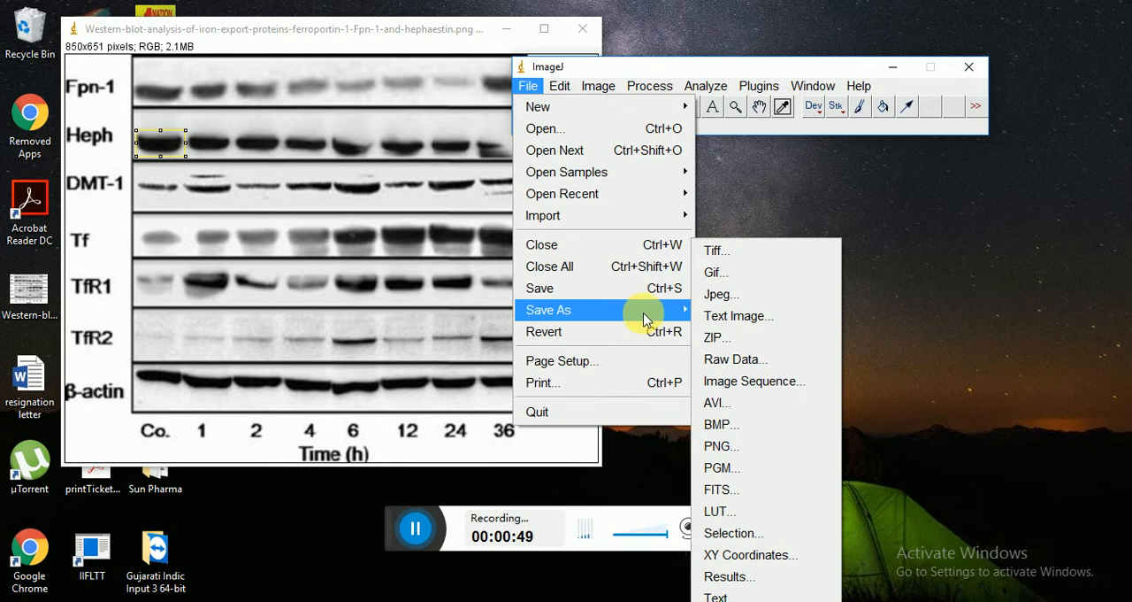
mouse_move(732, 533)
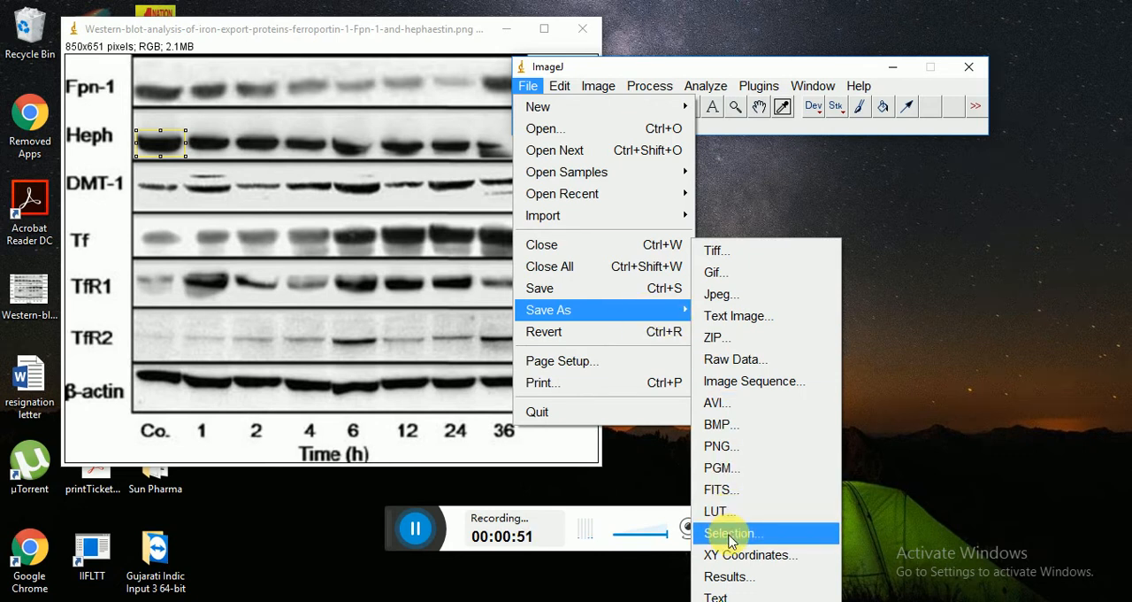
left_click(733, 532)
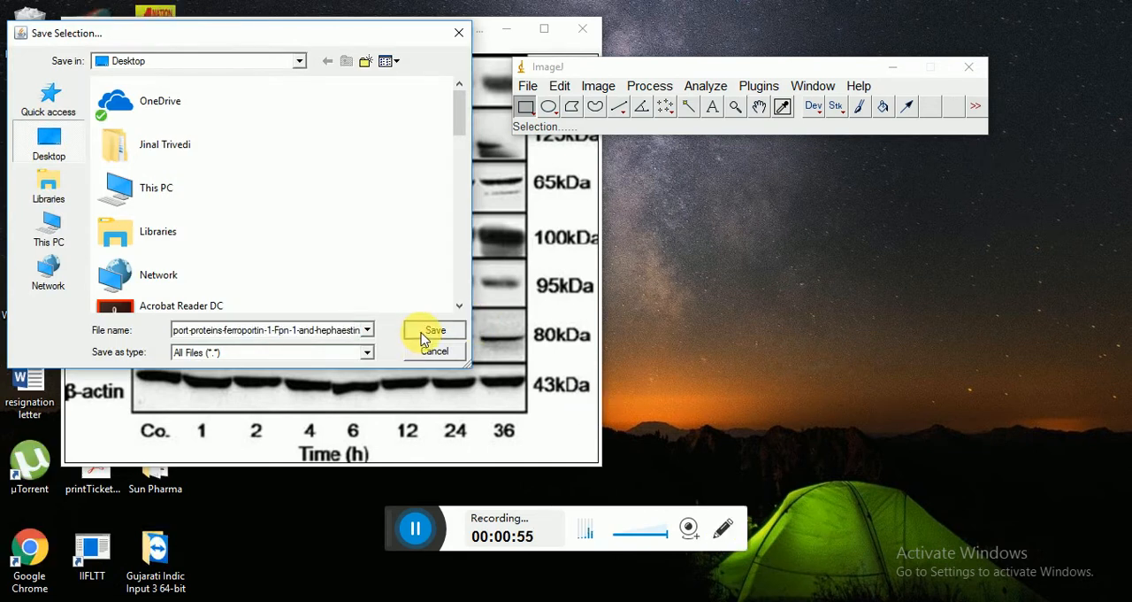
left_click(435, 330)
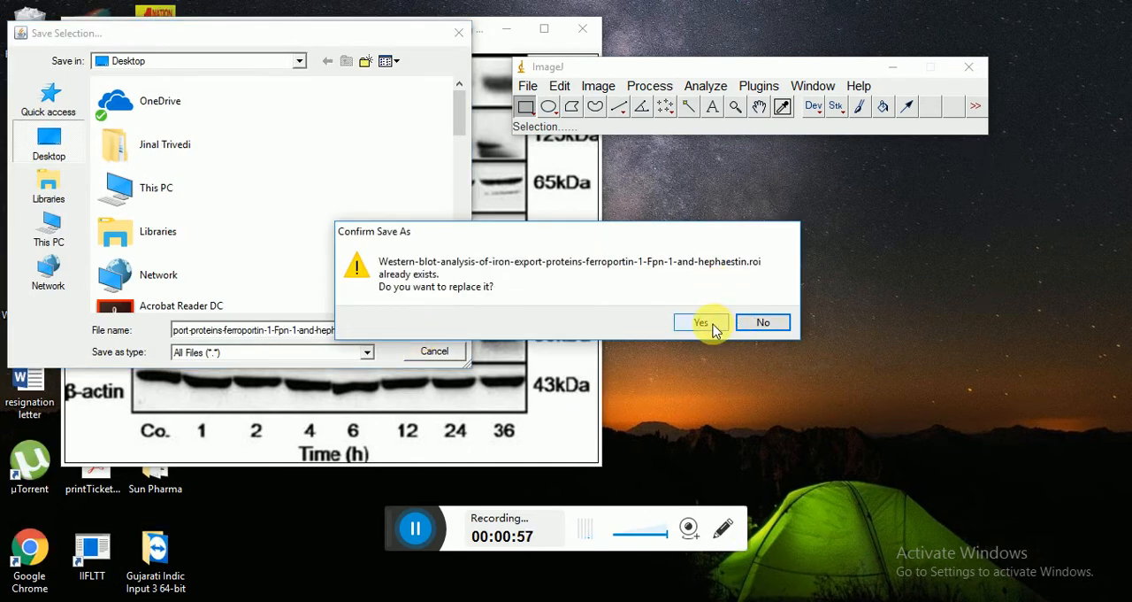
left_click(701, 322)
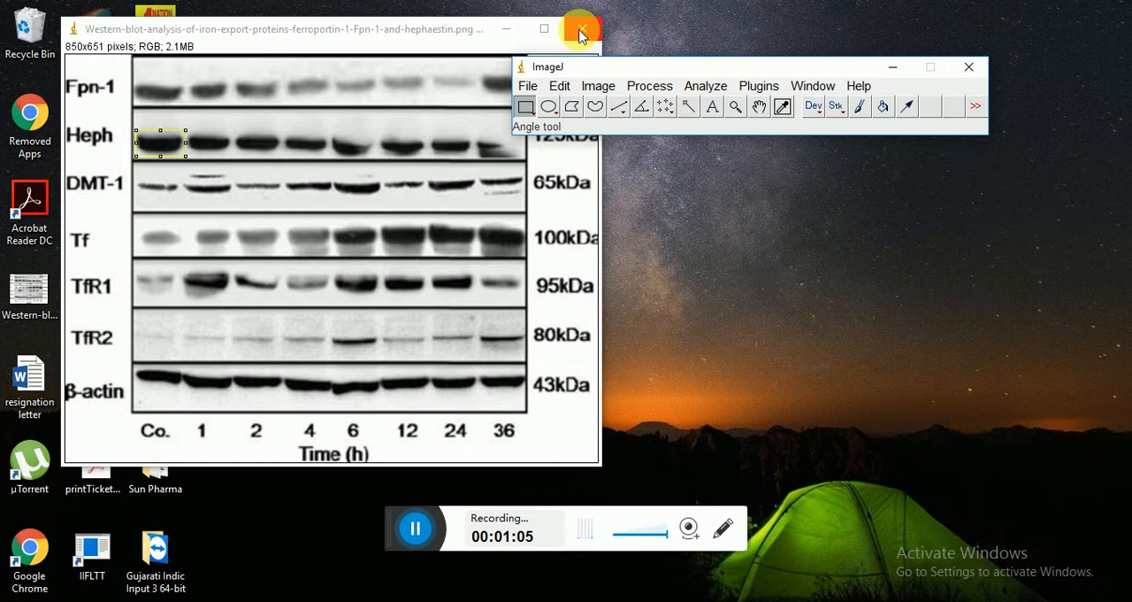
Close the blot image and reopen the saved .roi file to restore the Heph band rectangle.
left_click(581, 29)
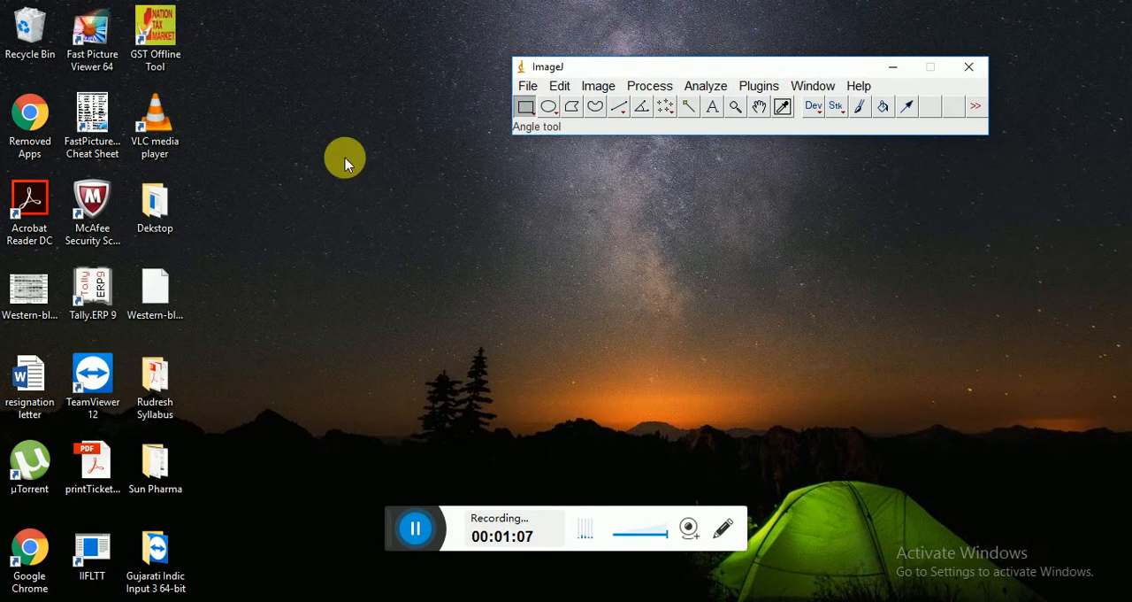
mouse_move(619, 106)
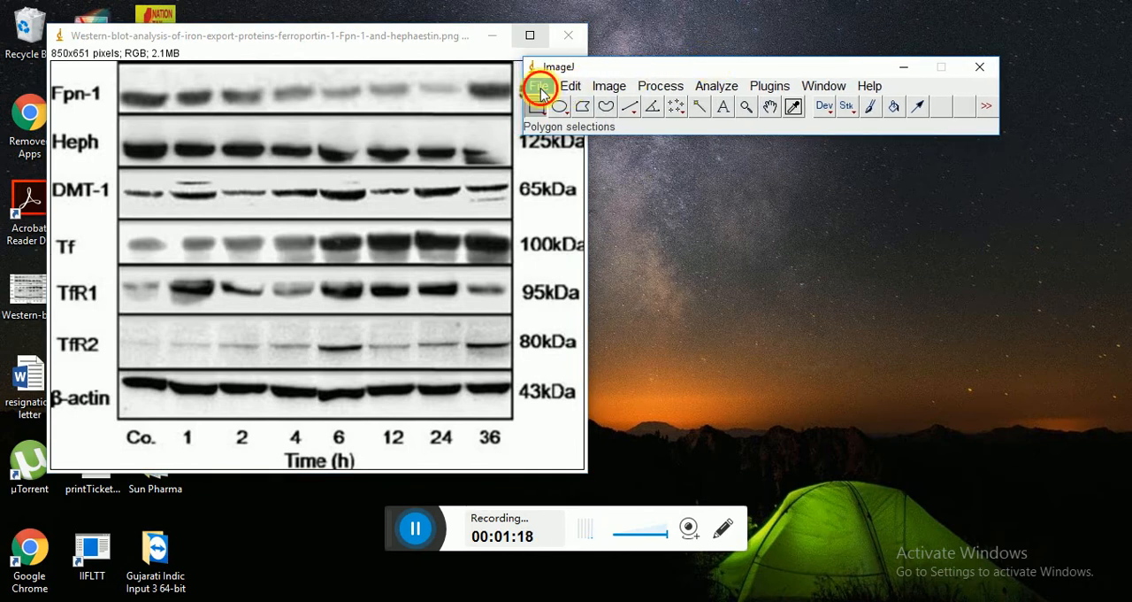
left_click(538, 85)
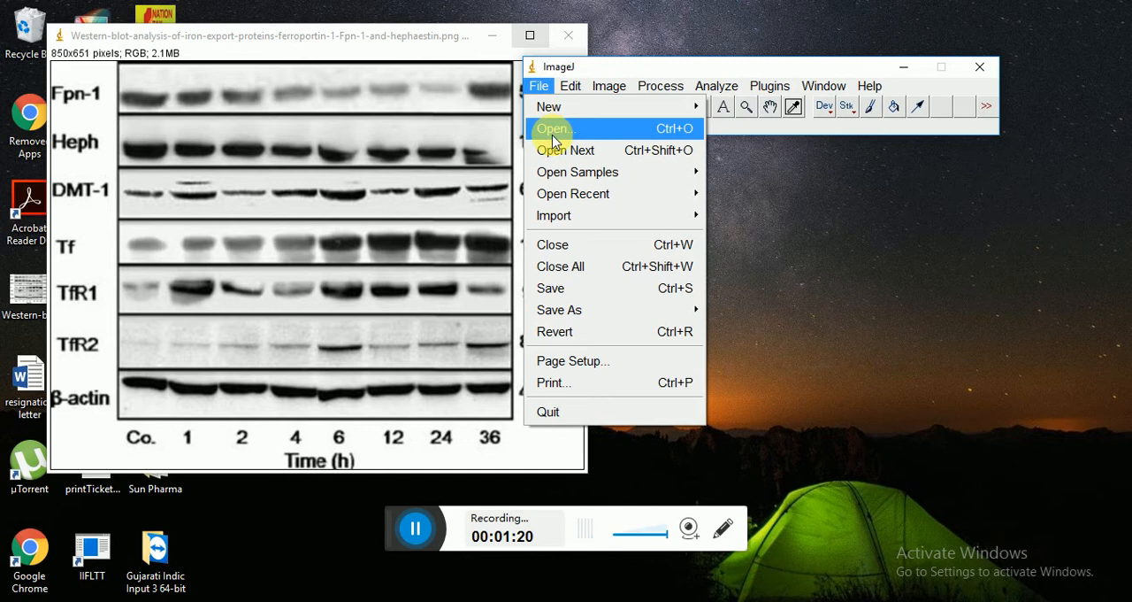
left_click(552, 128)
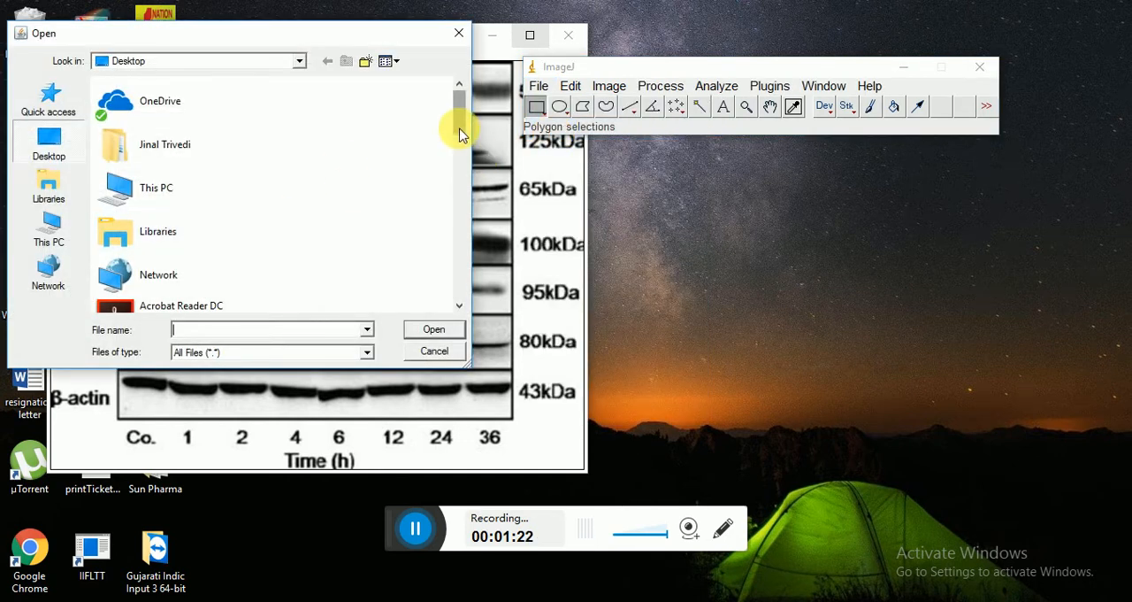
scroll("down", 3)
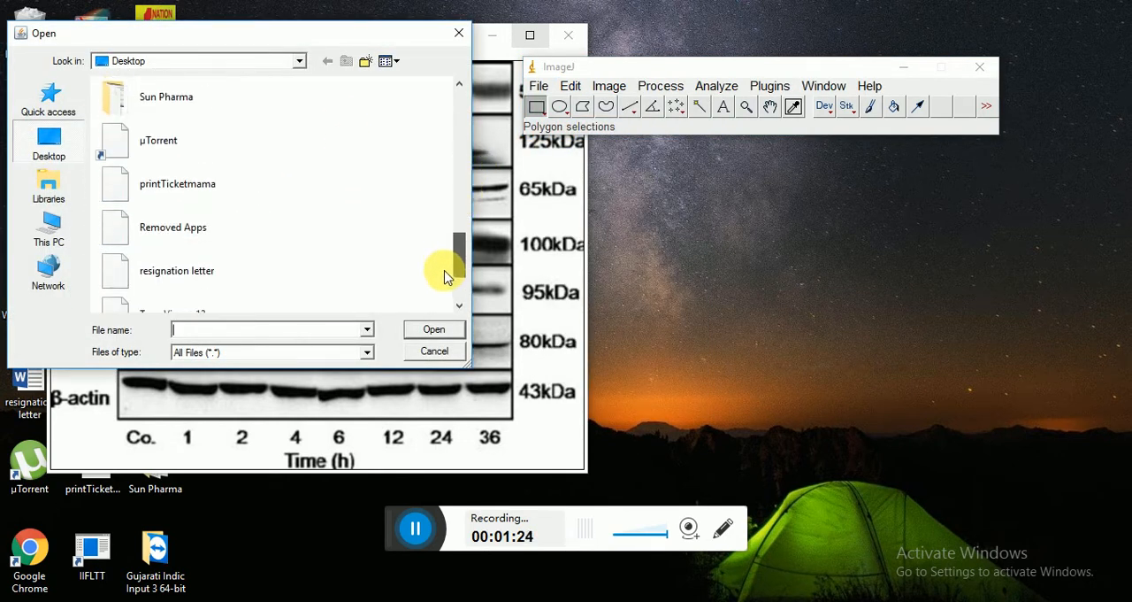
scroll("down", 3)
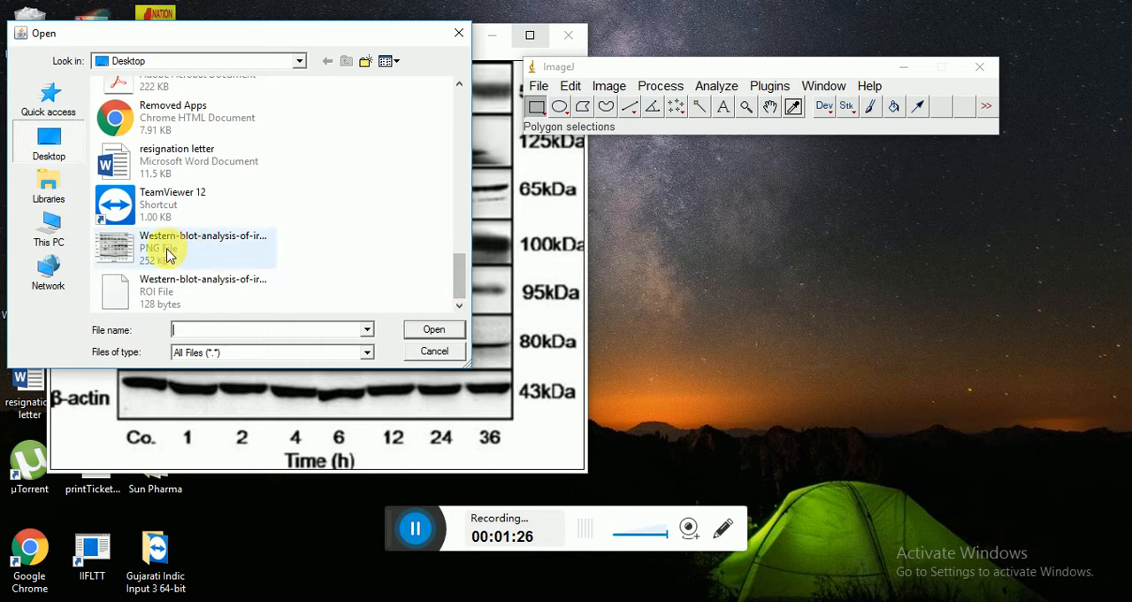
left_click(203, 290)
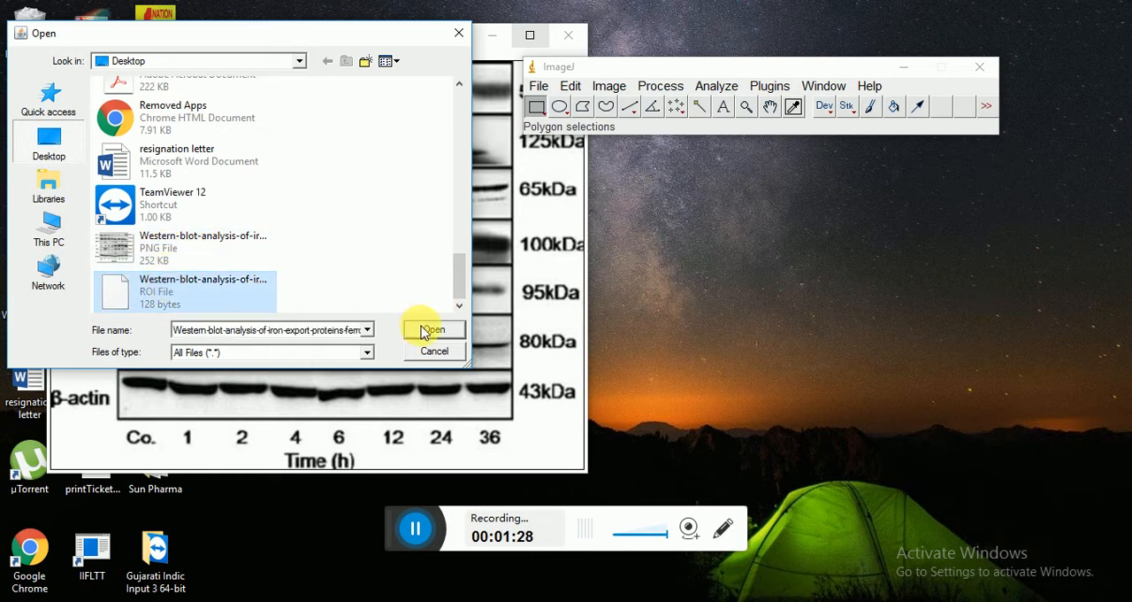
left_click(432, 330)
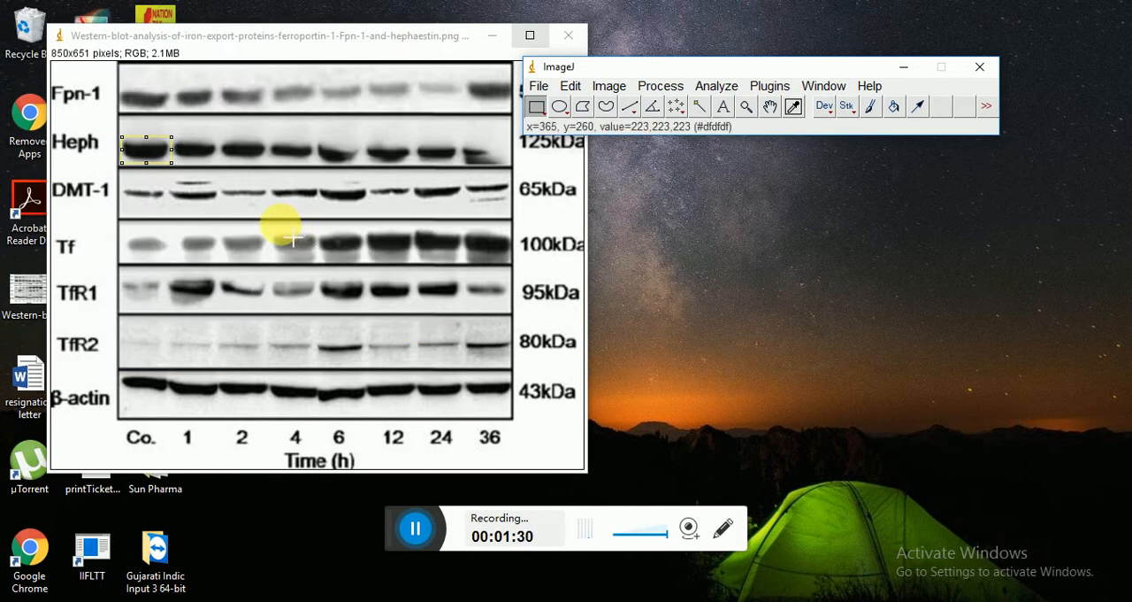
mouse_move(148, 154)
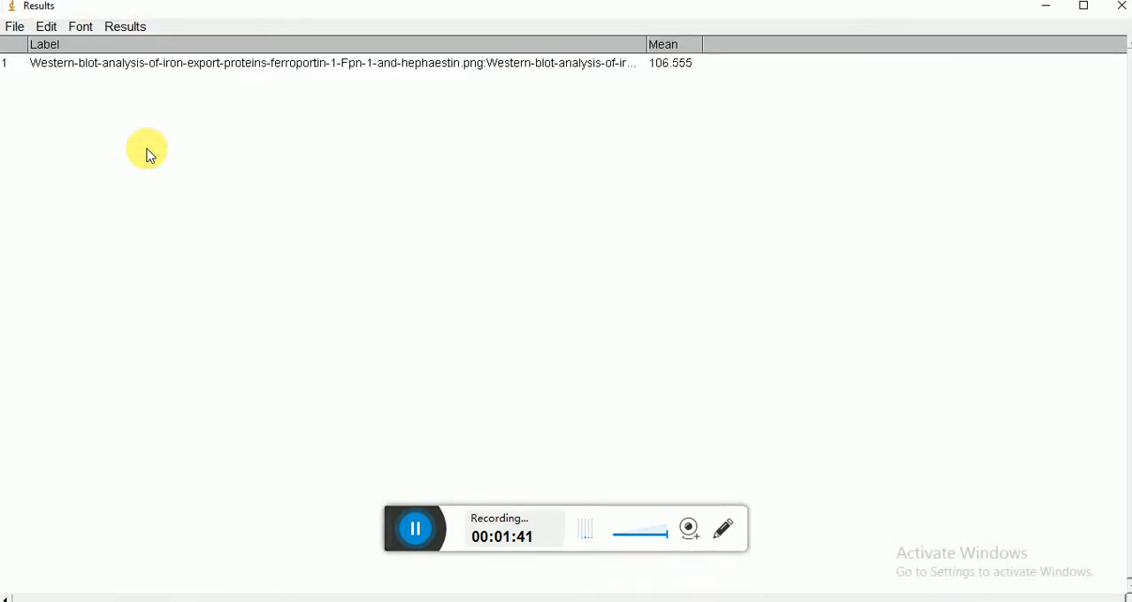
mouse_move(658, 80)
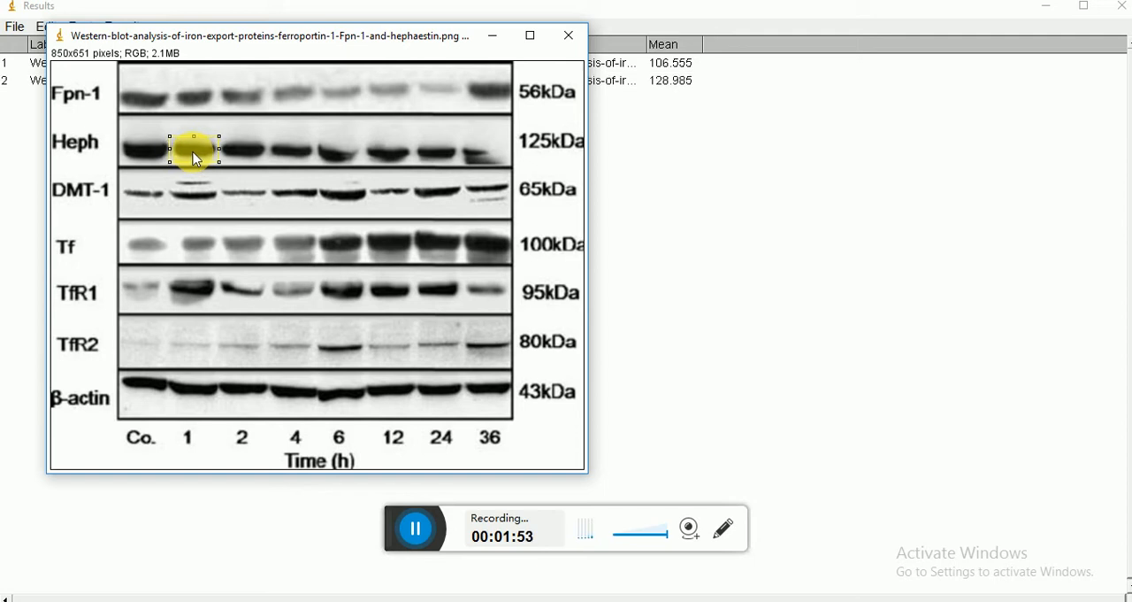
Move the selection onto the lane 1 Heph band and measure its mean gray value.
left_click_drag(193, 150, 239, 157)
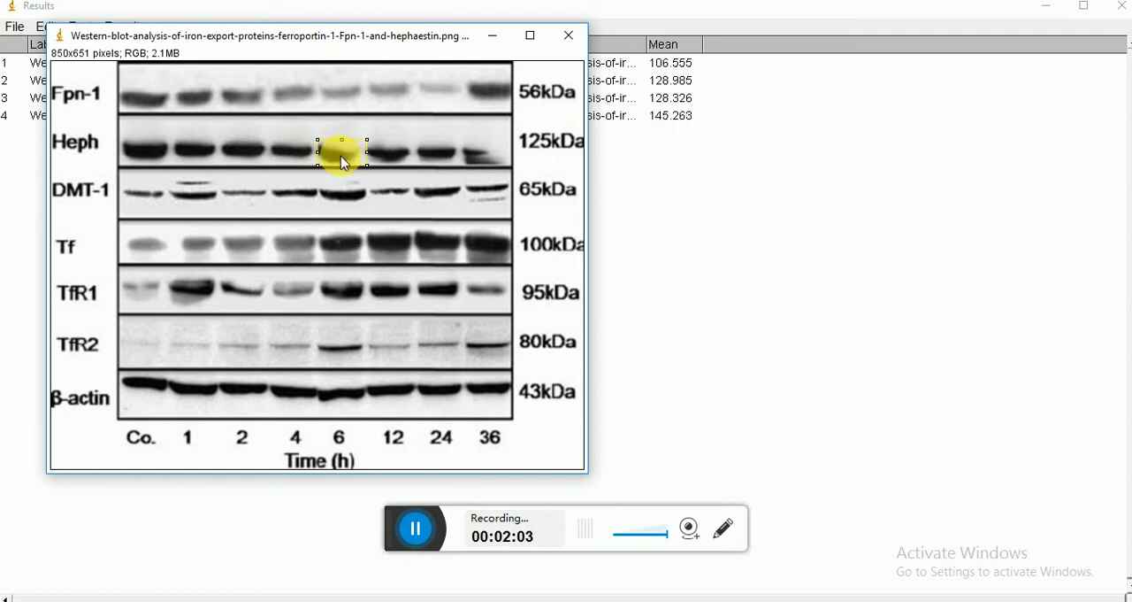
left_click(337, 159)
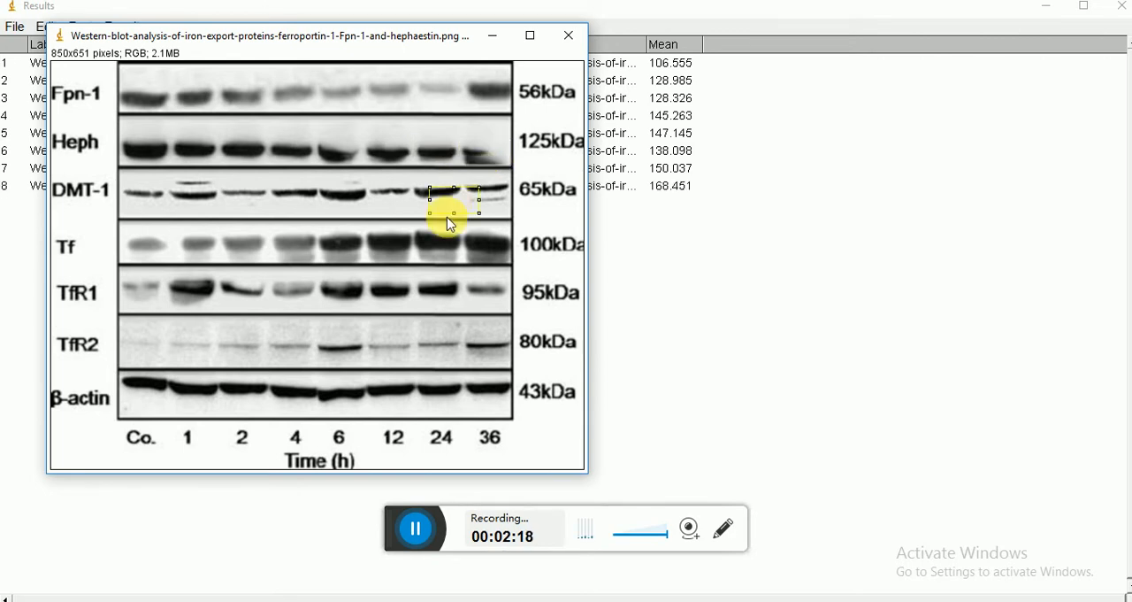
Measure the last Heph band and the β-actin bands of lanes 2 and 6, then switch to Excel.
left_click_drag(451, 221, 148, 384)
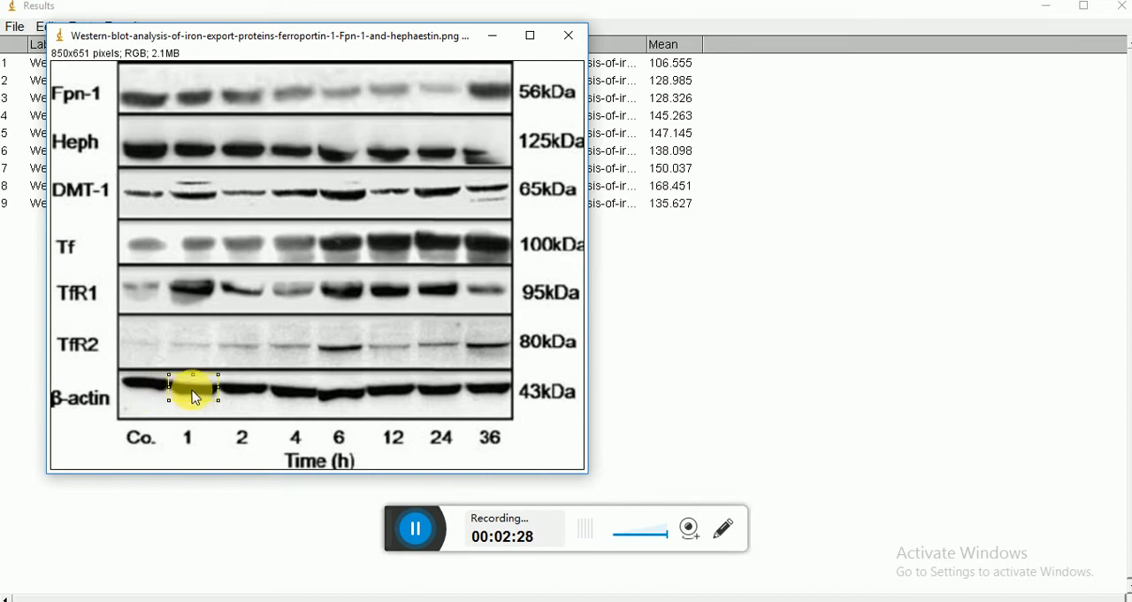
left_click(246, 396)
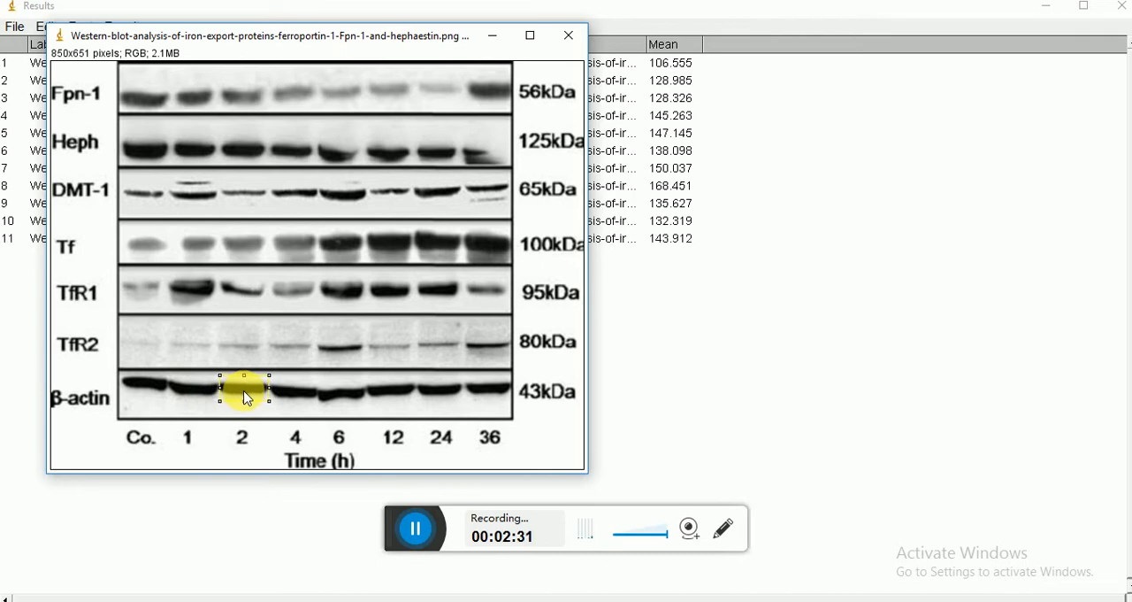
left_click_drag(244, 392, 298, 393)
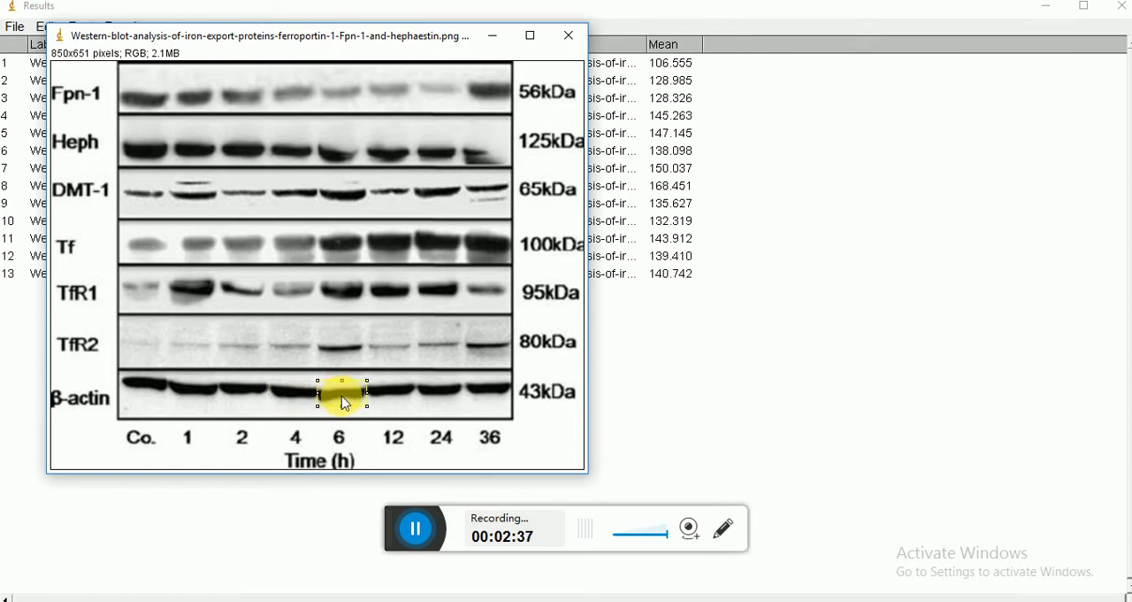
left_click_drag(340, 393, 389, 393)
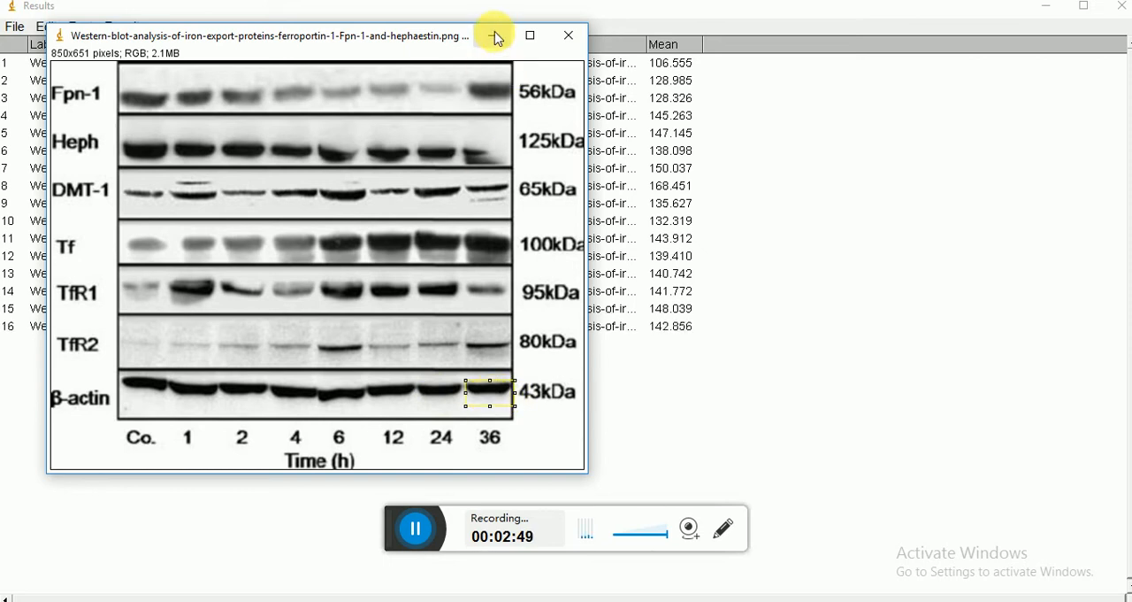
left_click(570, 35)
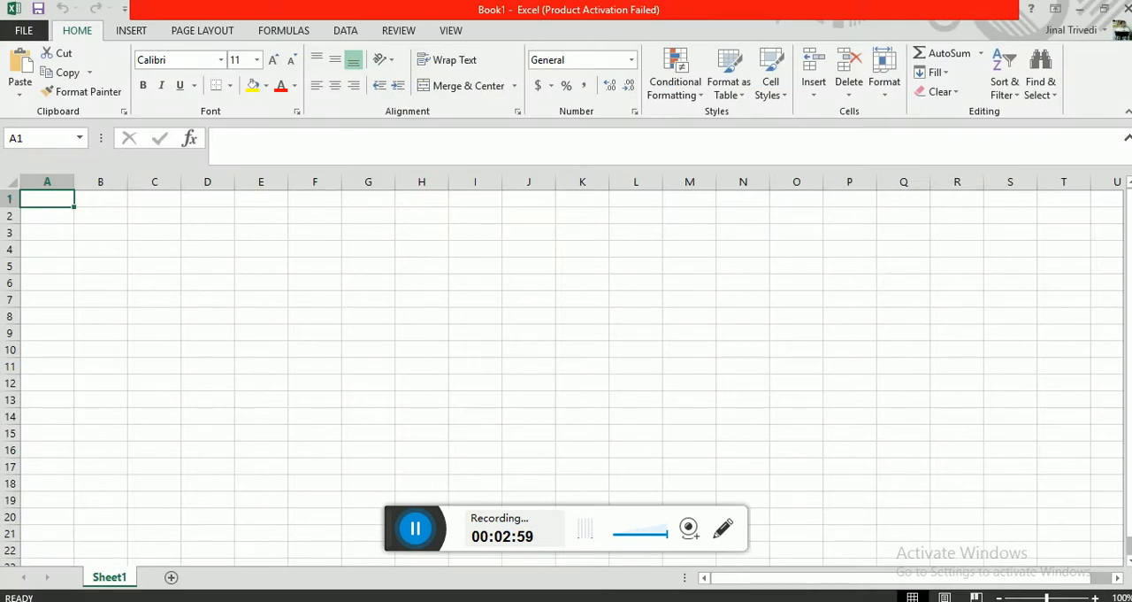
mouse_move(114, 287)
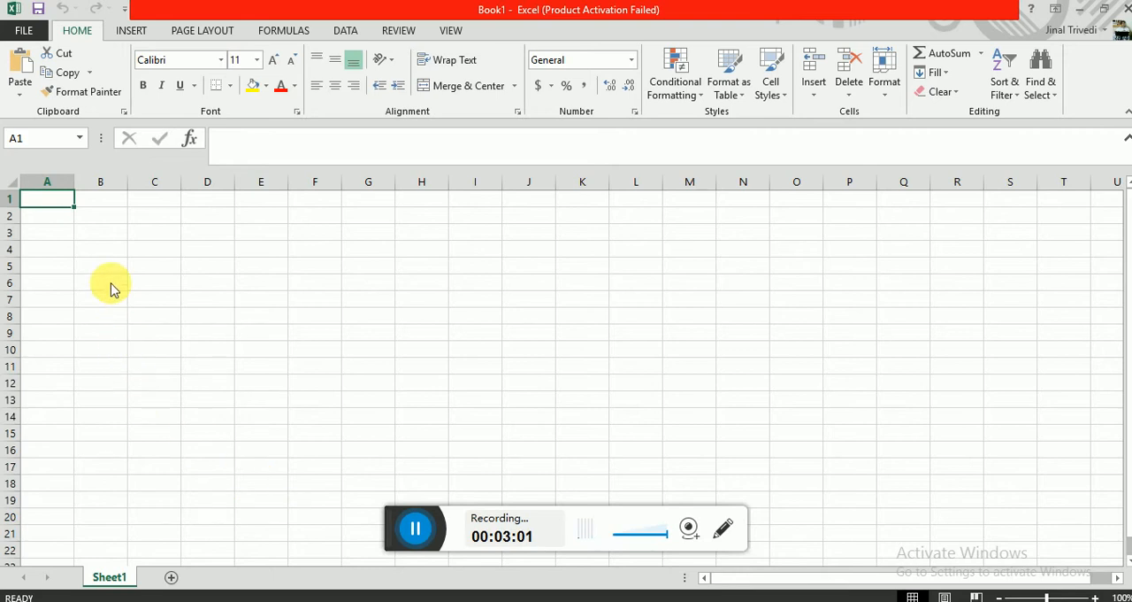
Paste the sixteen measurement rows and shade the Heph rows A1:C8 green.
key("ctrl+v")
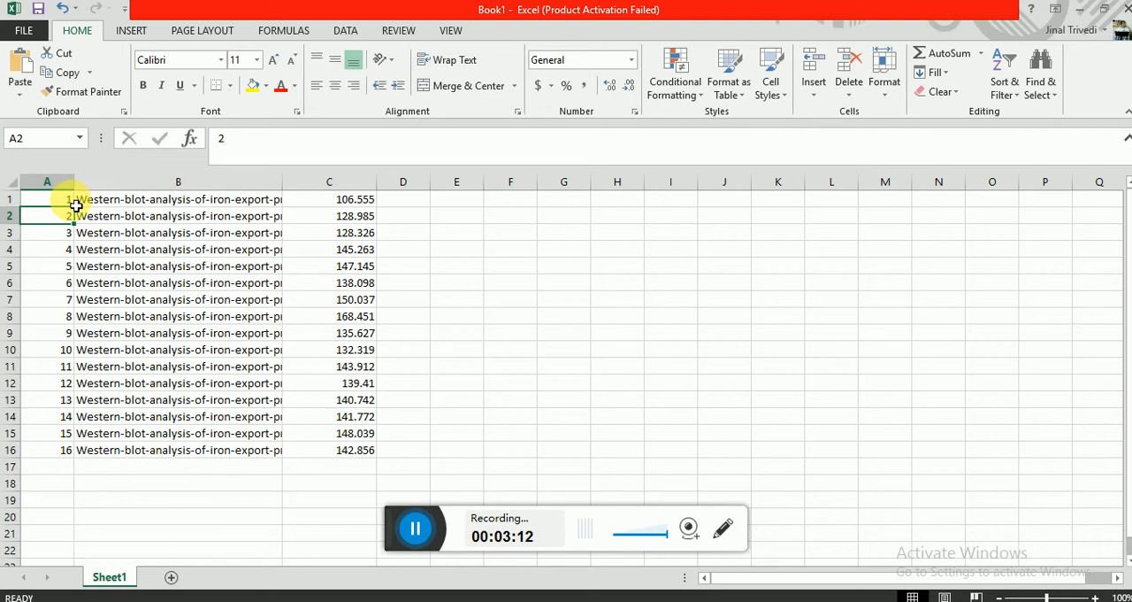
left_click_drag(75, 198, 315, 315)
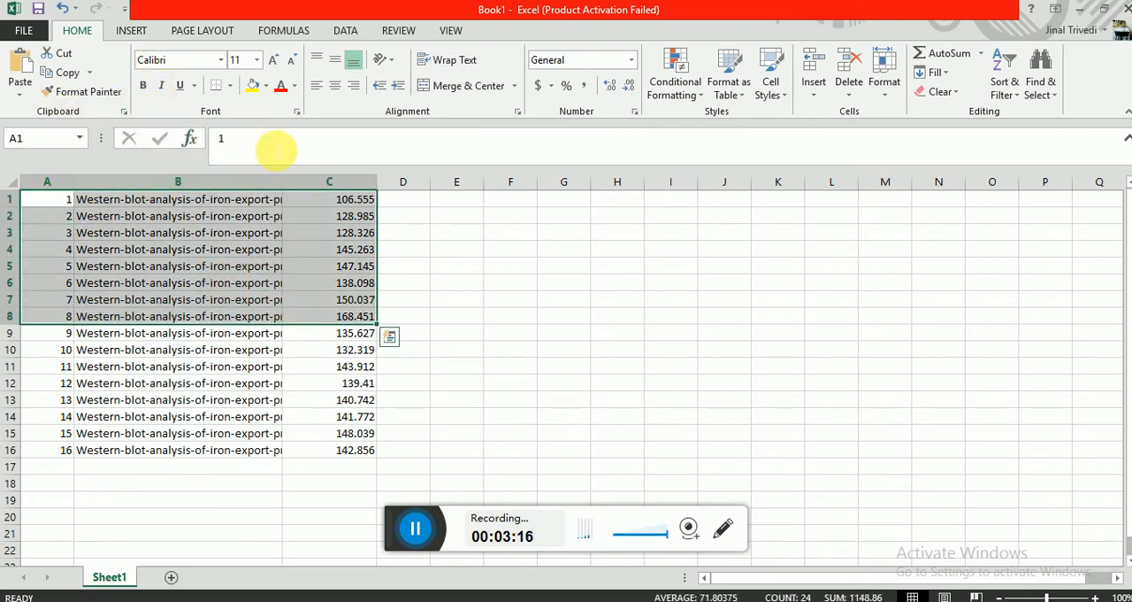
left_click(265, 85)
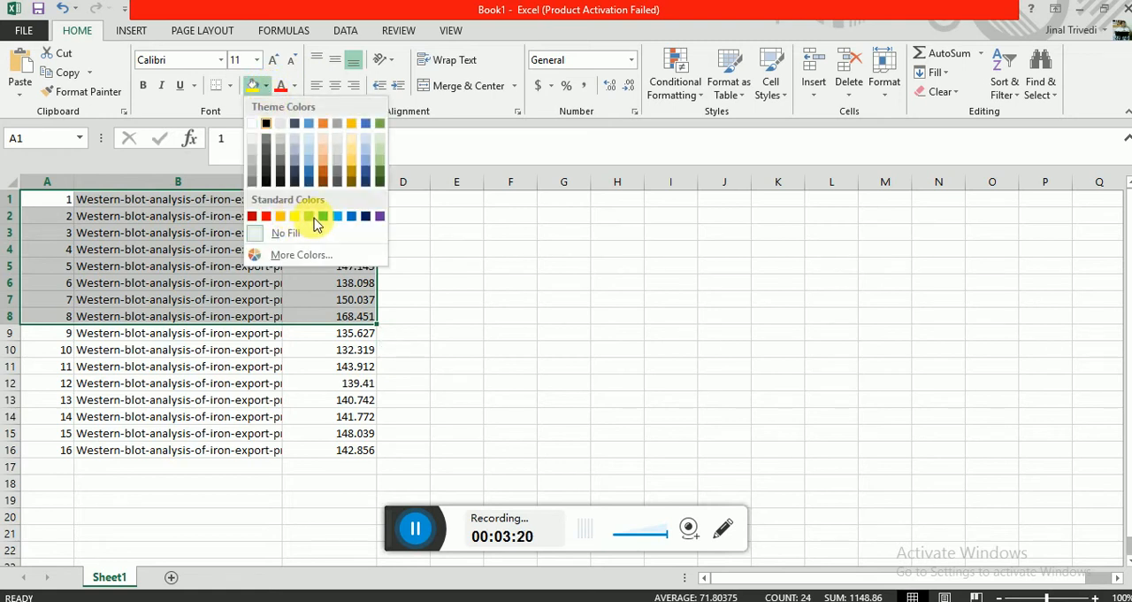
left_click(322, 215)
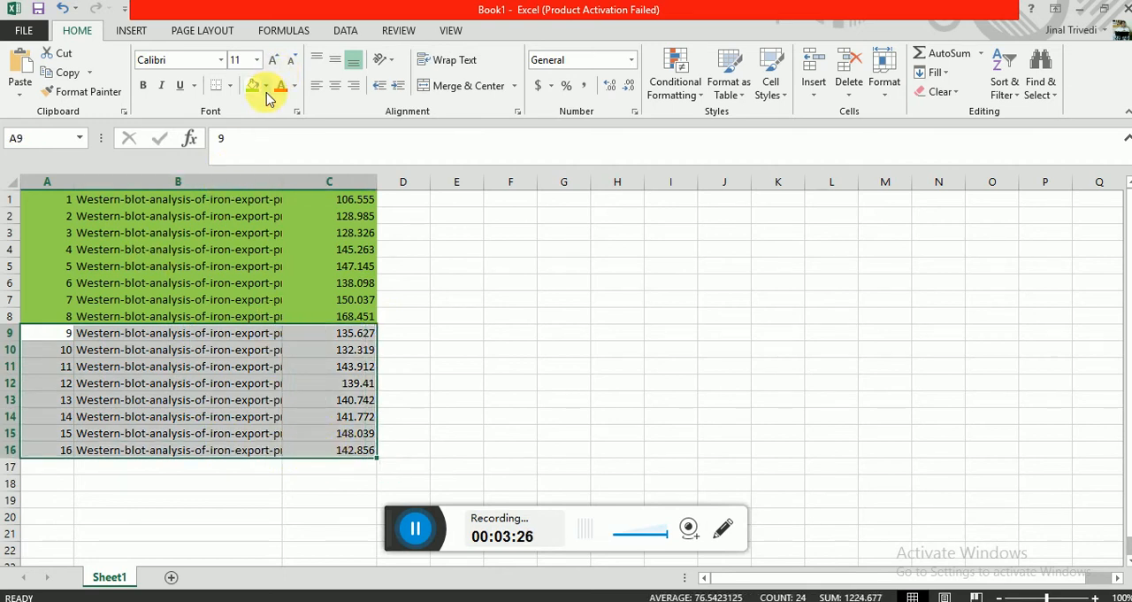
Shade the β-actin rows A9:C16 yellow.
left_click(265, 85)
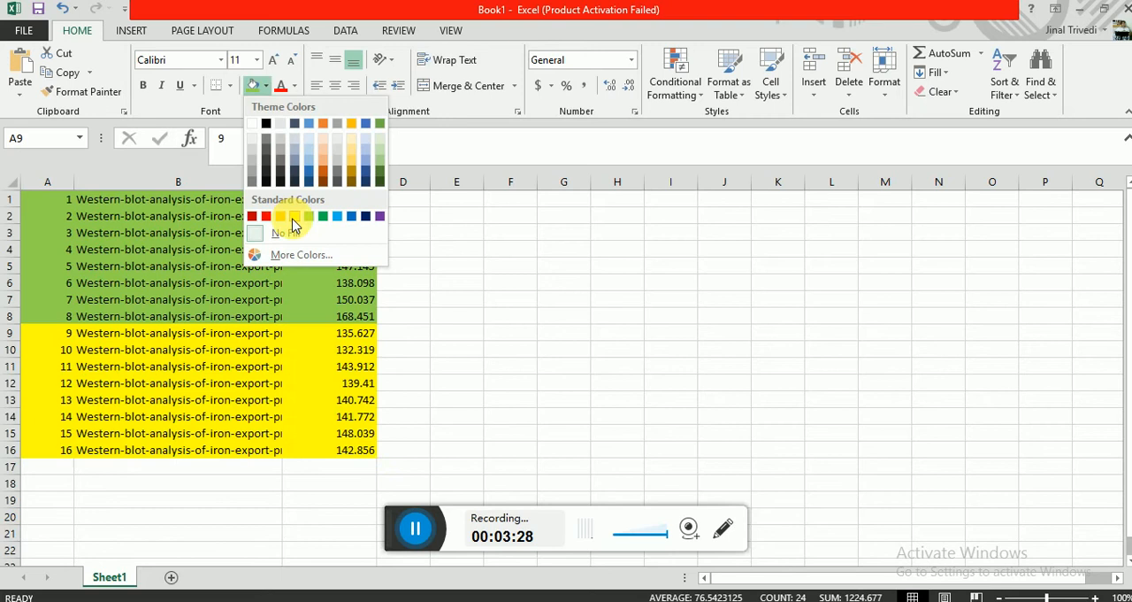
left_click(563, 248)
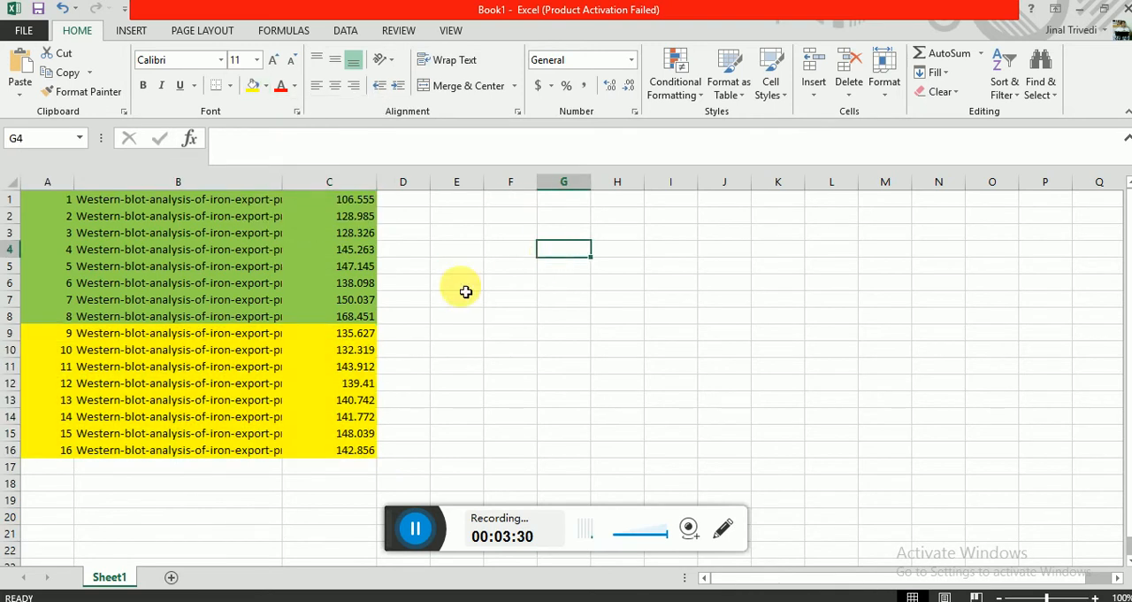
mouse_move(418, 212)
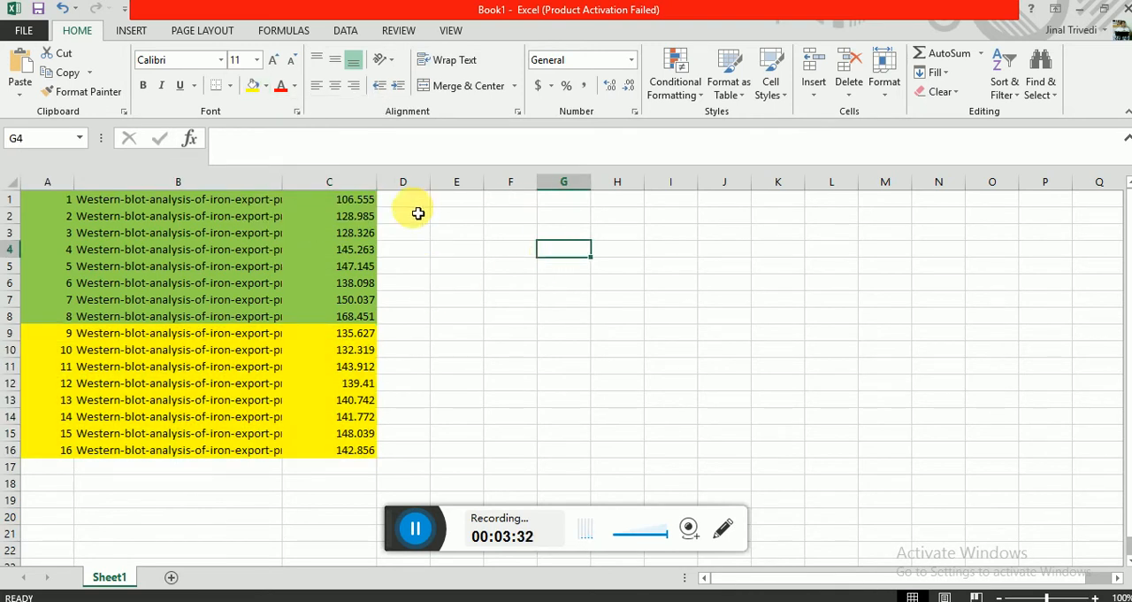
Enter =255-C1 in D1 and fill it down to D16 for inverted band intensities.
left_click(404, 198)
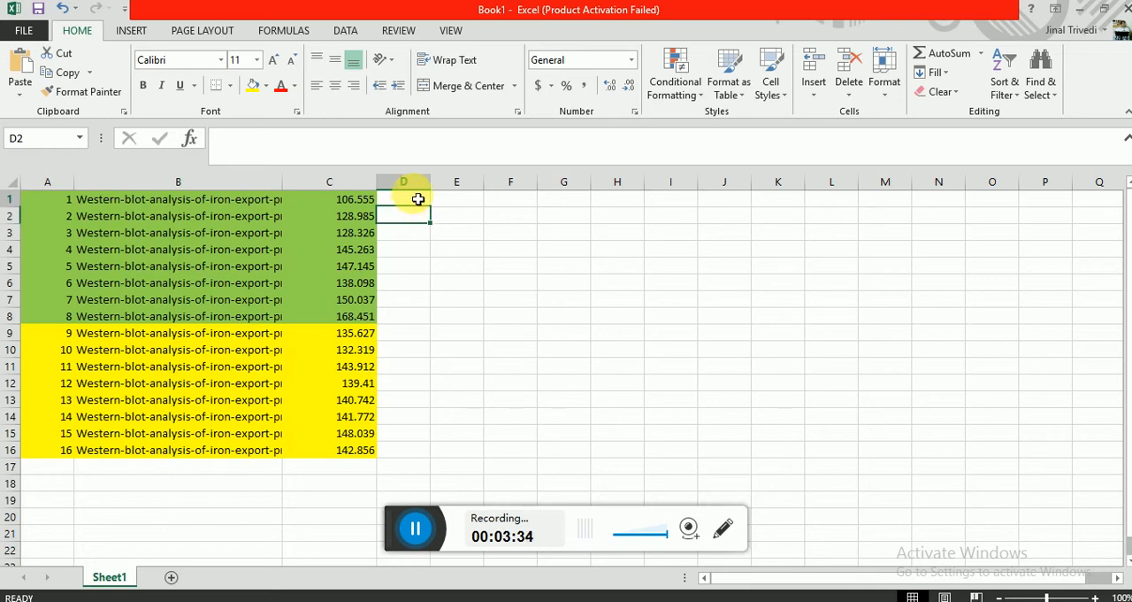
type("=")
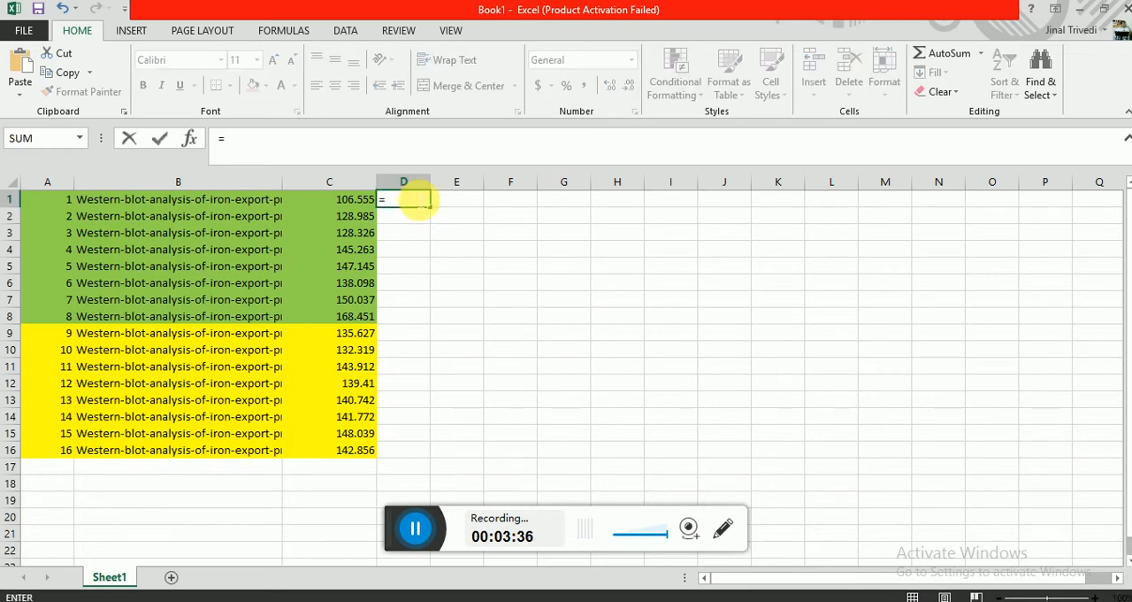
type("255")
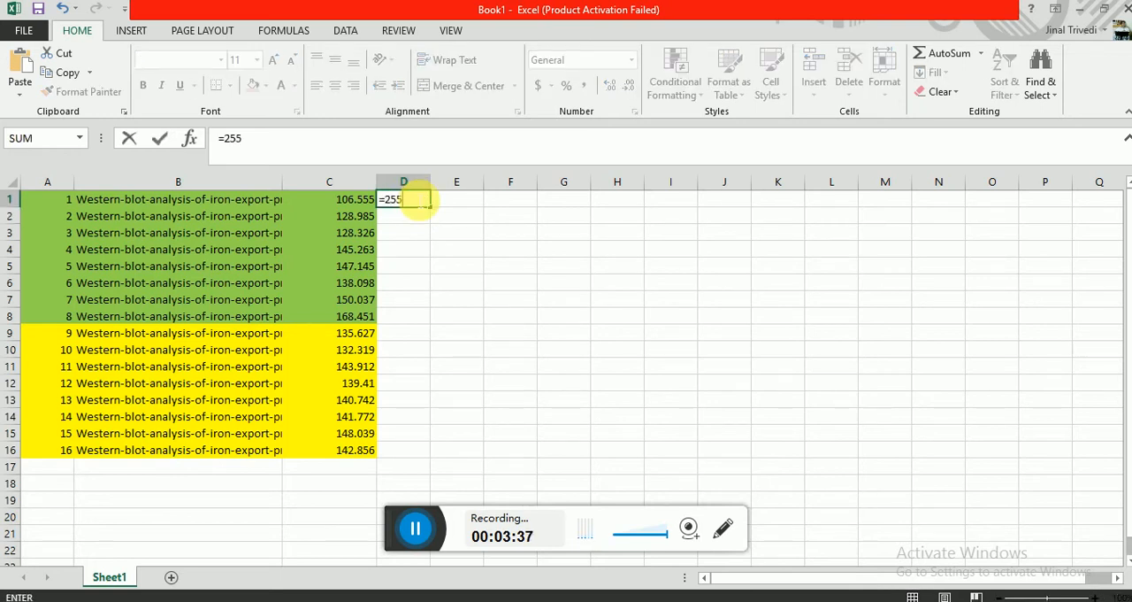
type("-")
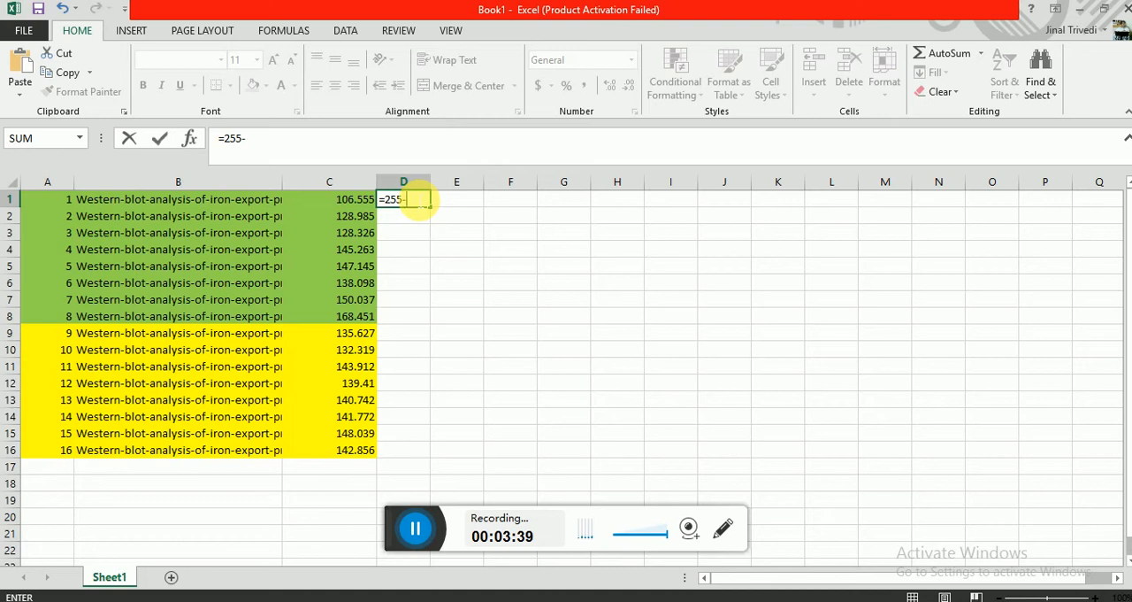
left_click(329, 198)
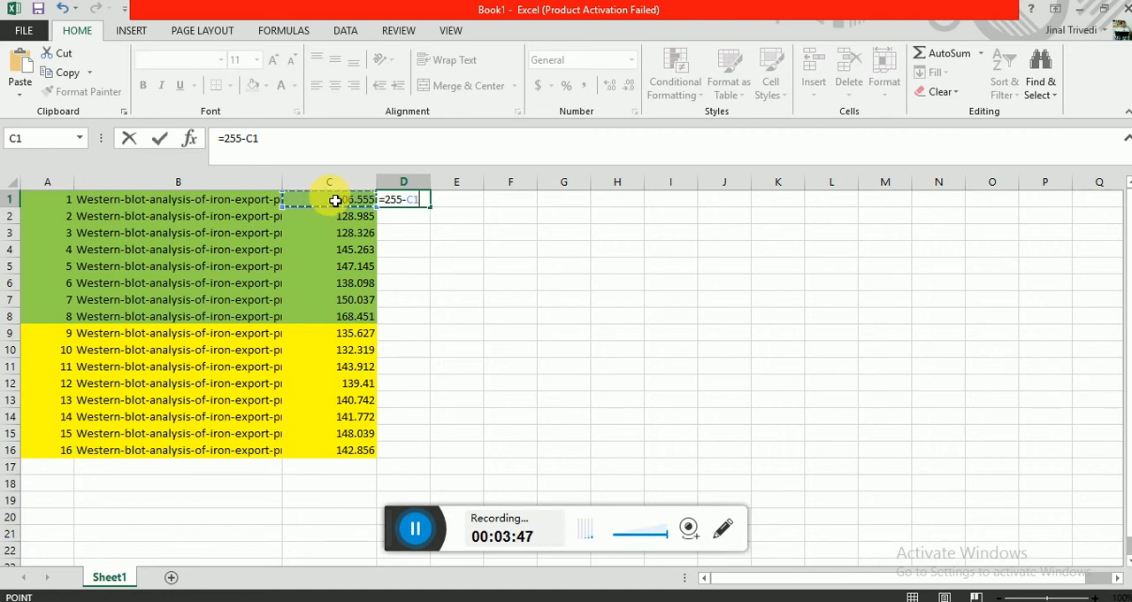
key("Return")
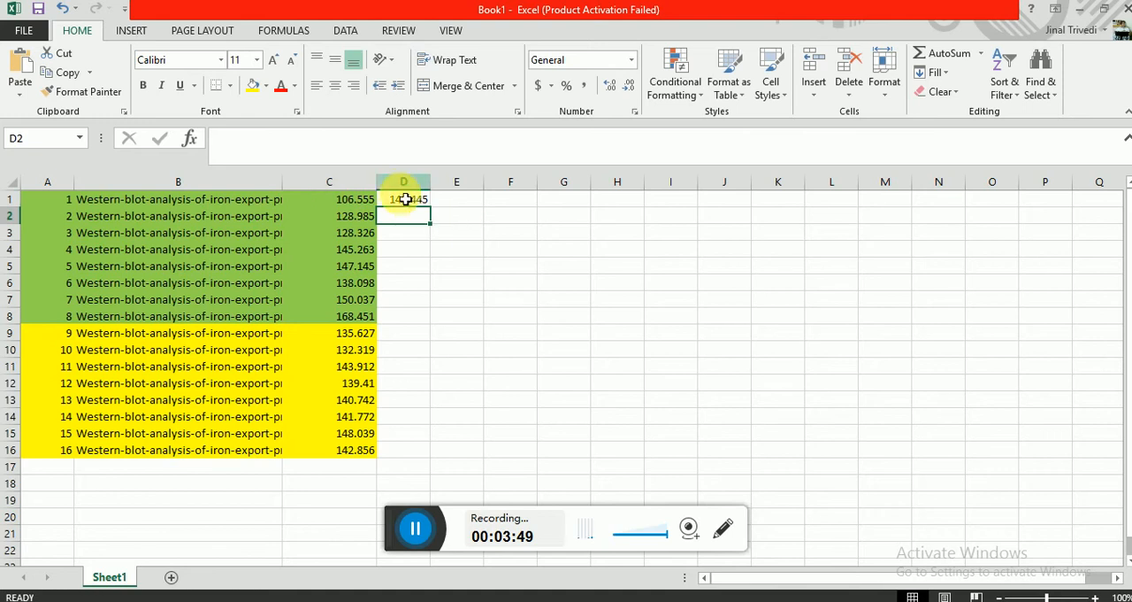
left_click(404, 198)
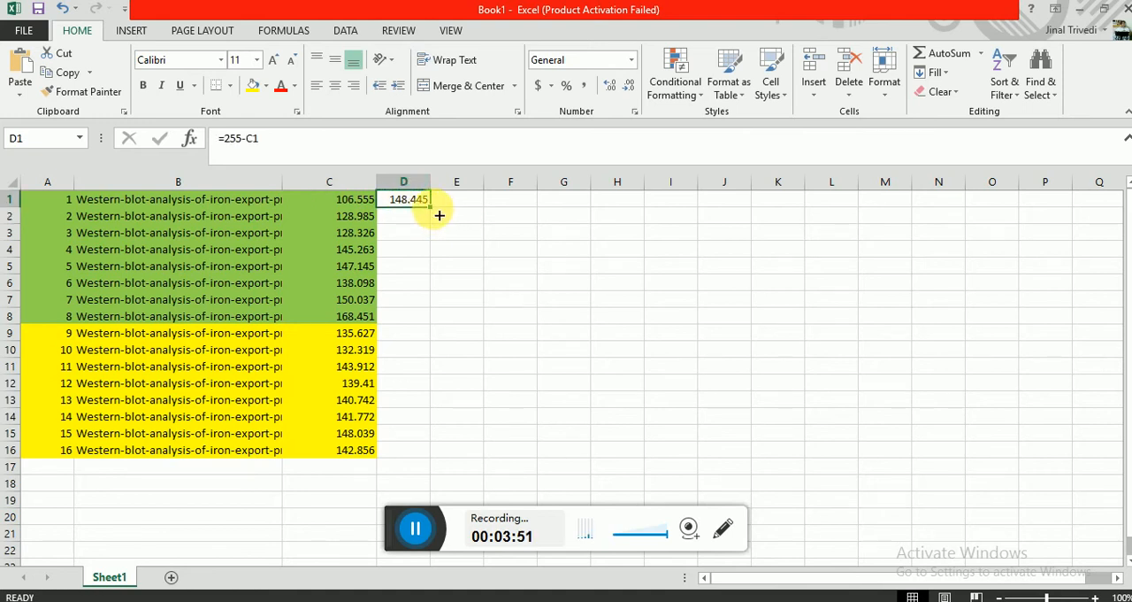
left_click_drag(429, 211, 428, 463)
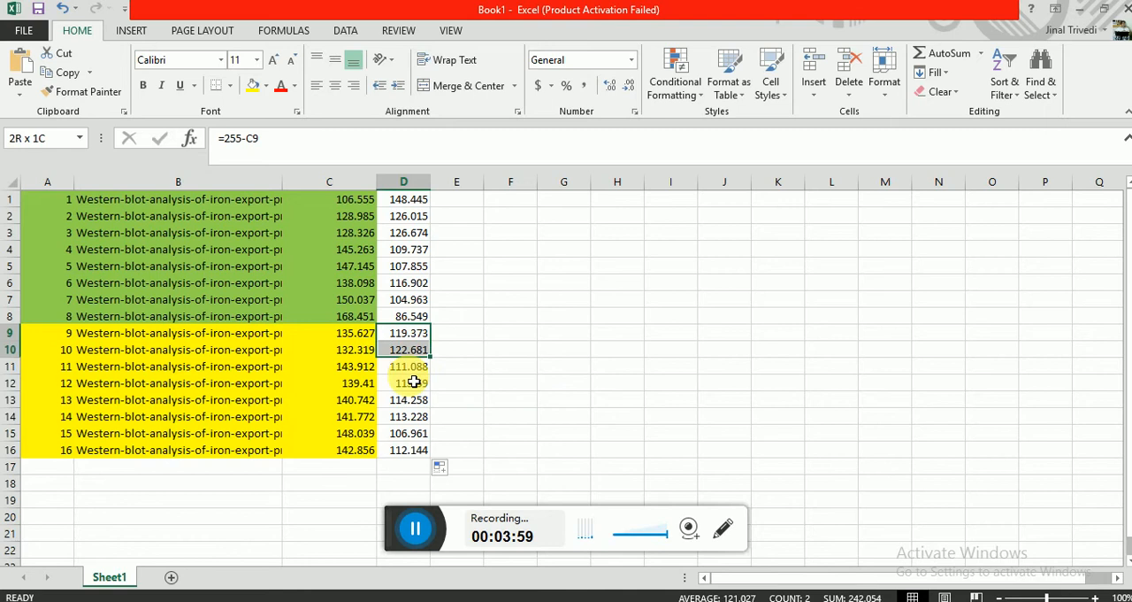
left_click(510, 382)
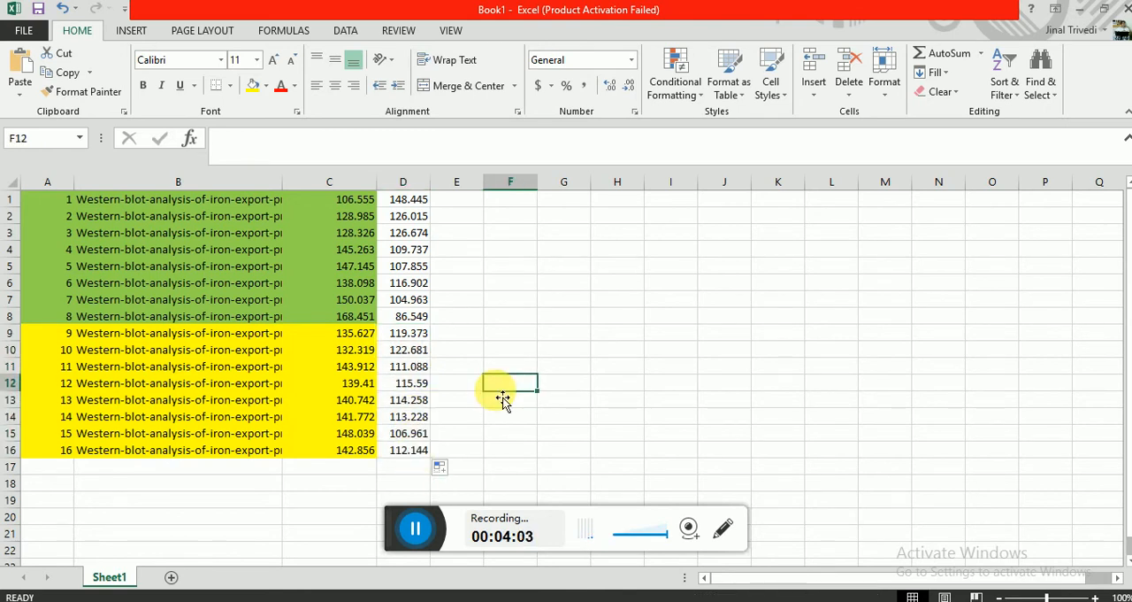
Enter =D1/D9 in E1 and fill the Heph/β-actin ratio down to E8.
left_click(457, 198)
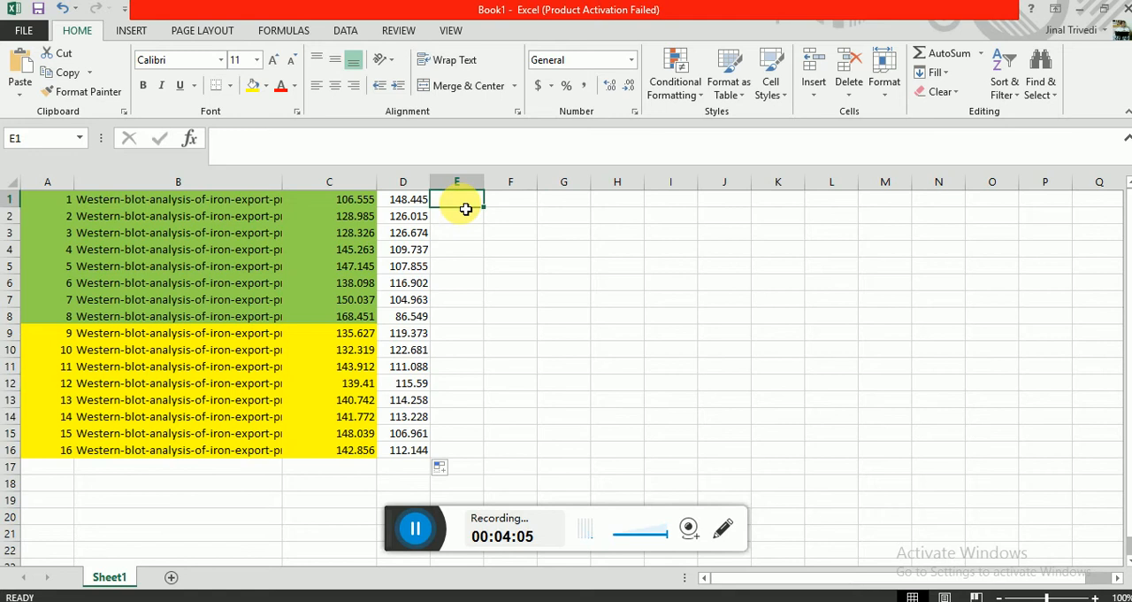
type("=")
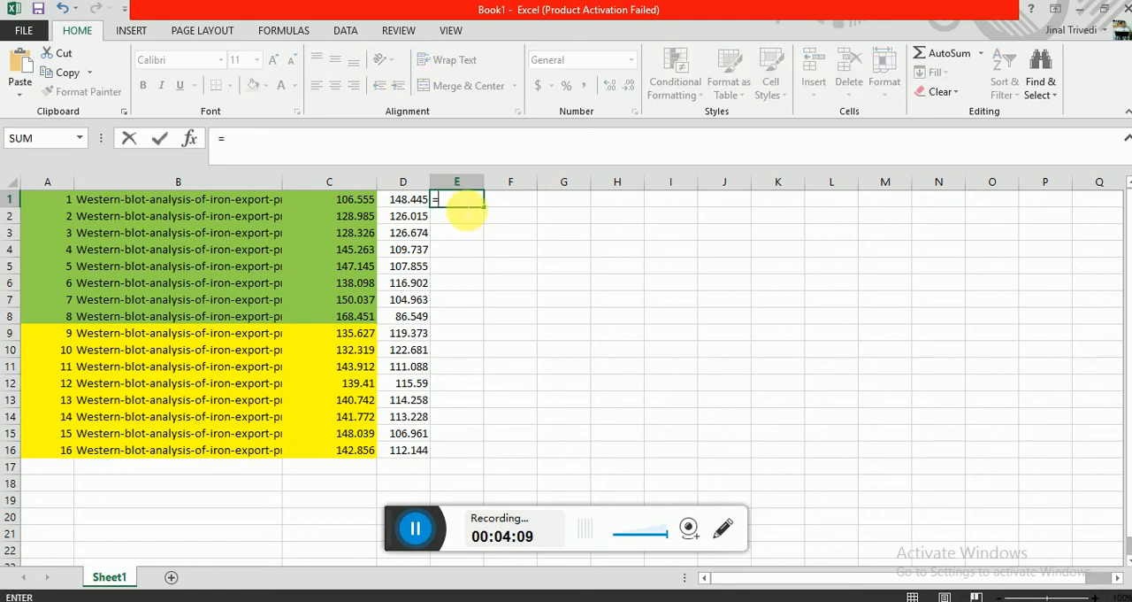
key("Escape")
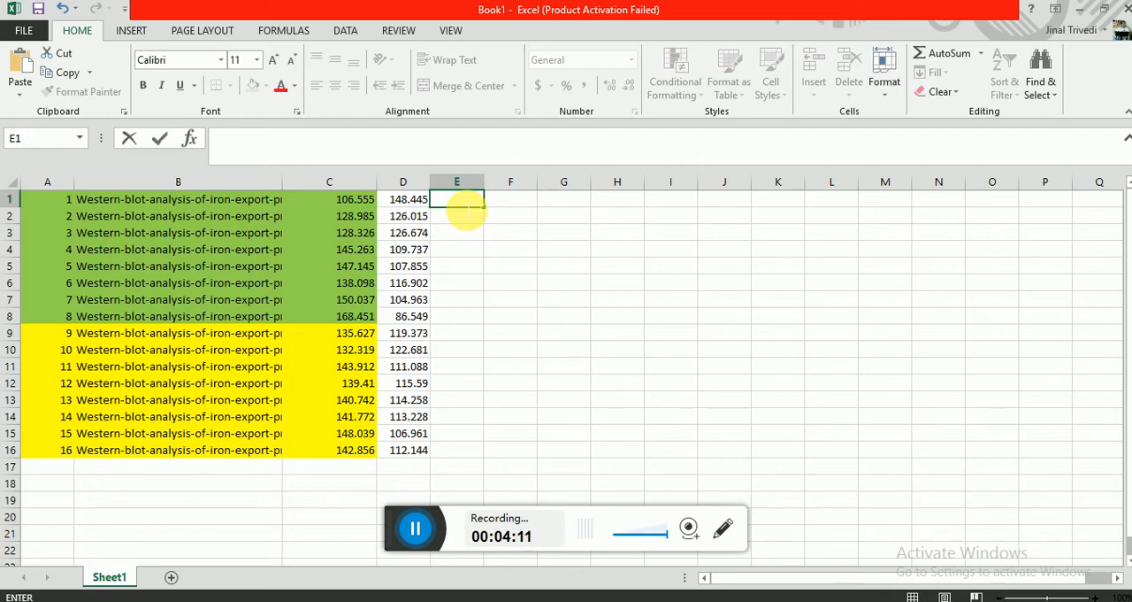
type("=")
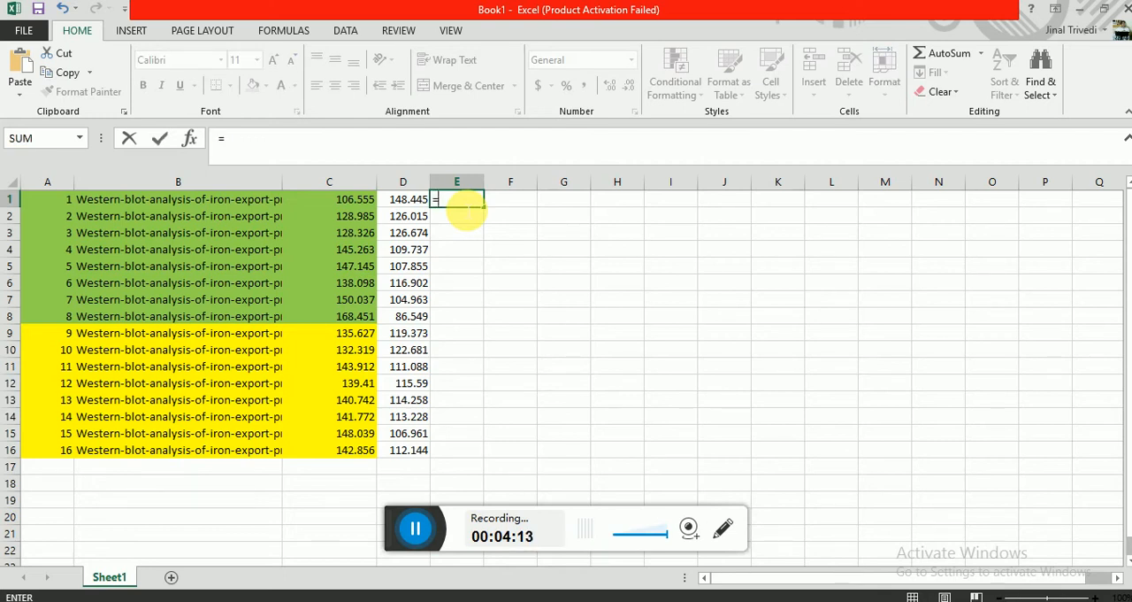
mouse_move(452, 345)
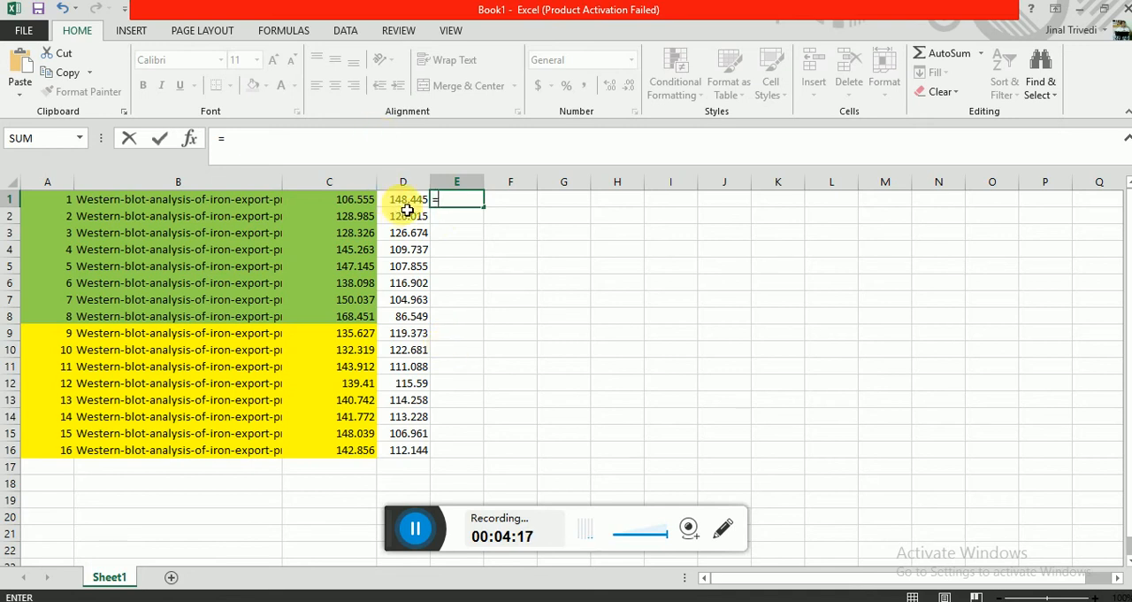
left_click(403, 198)
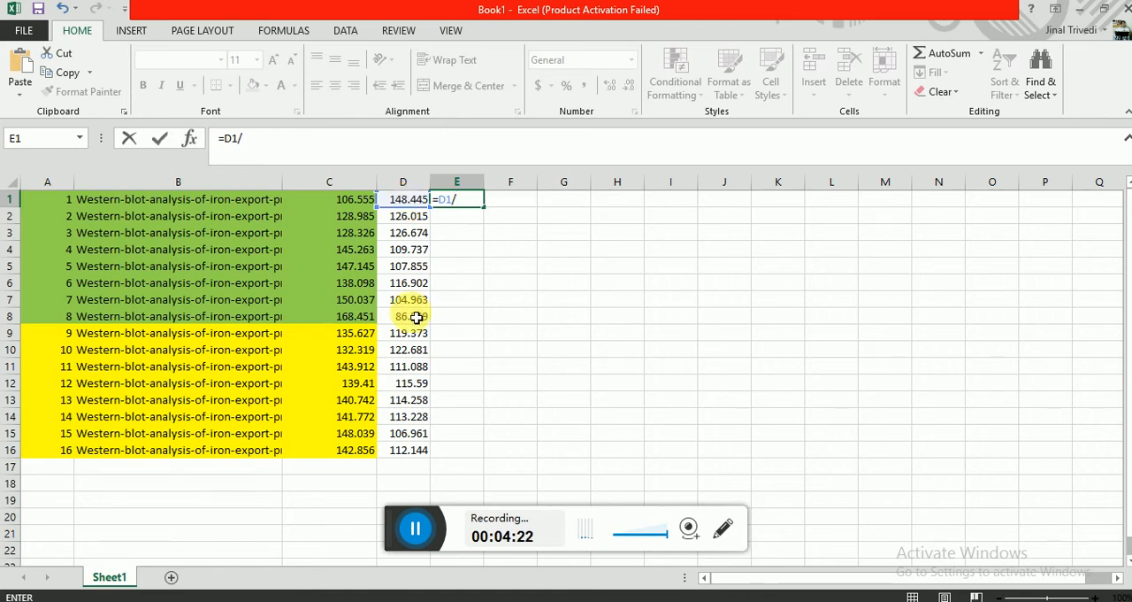
left_click(404, 333)
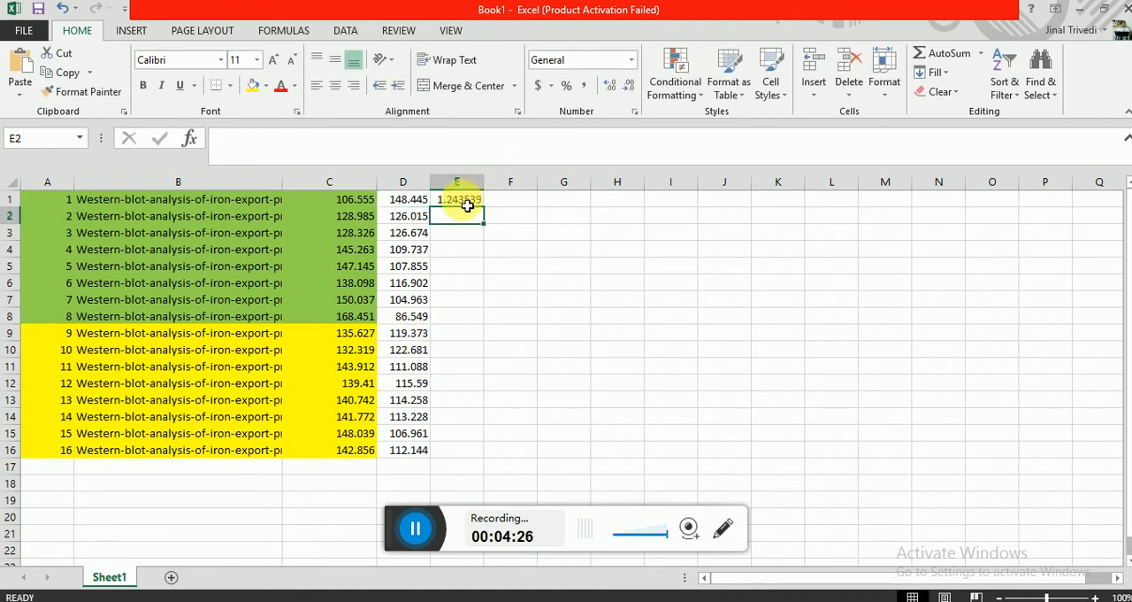
left_click(457, 198)
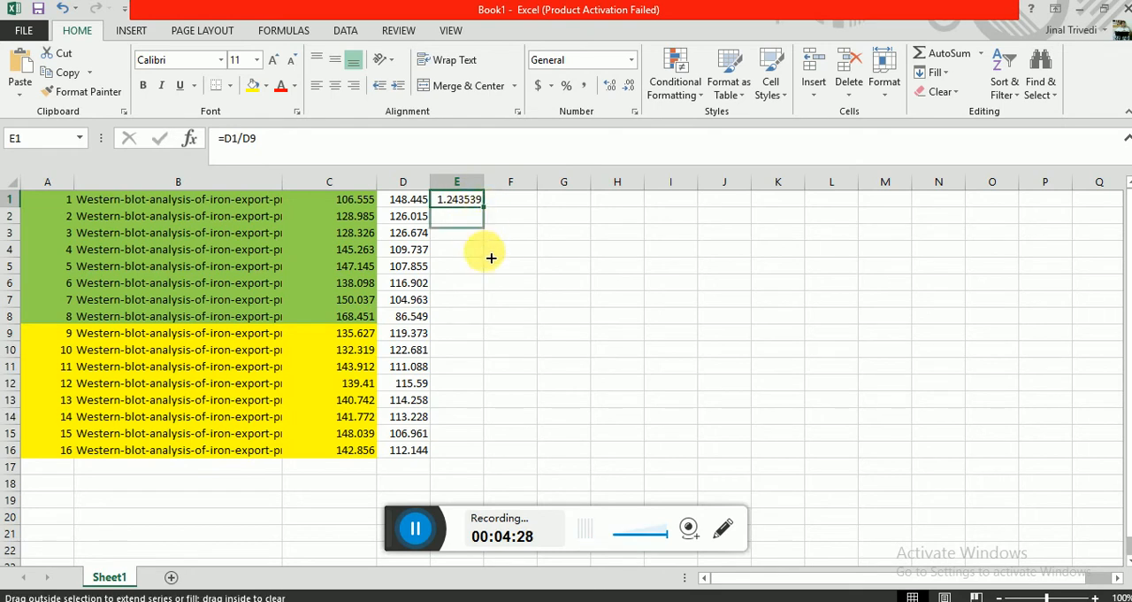
left_click_drag(481, 205, 481, 315)
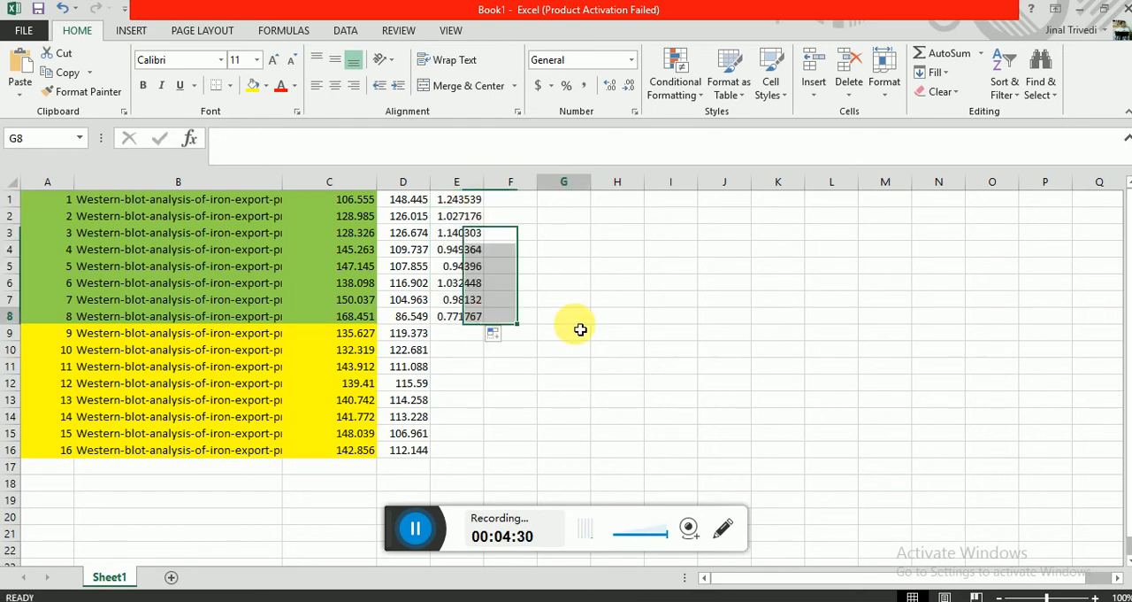
Select the eight ratio results in column E and adjust their formatting from the ribbon.
left_click(456, 198)
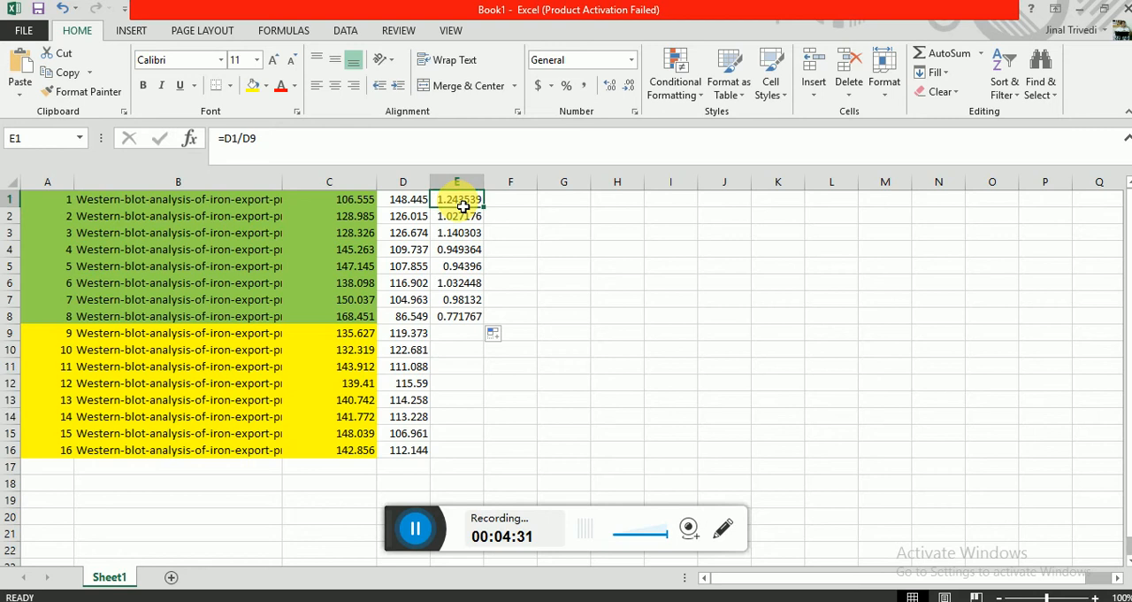
left_click_drag(457, 198, 457, 315)
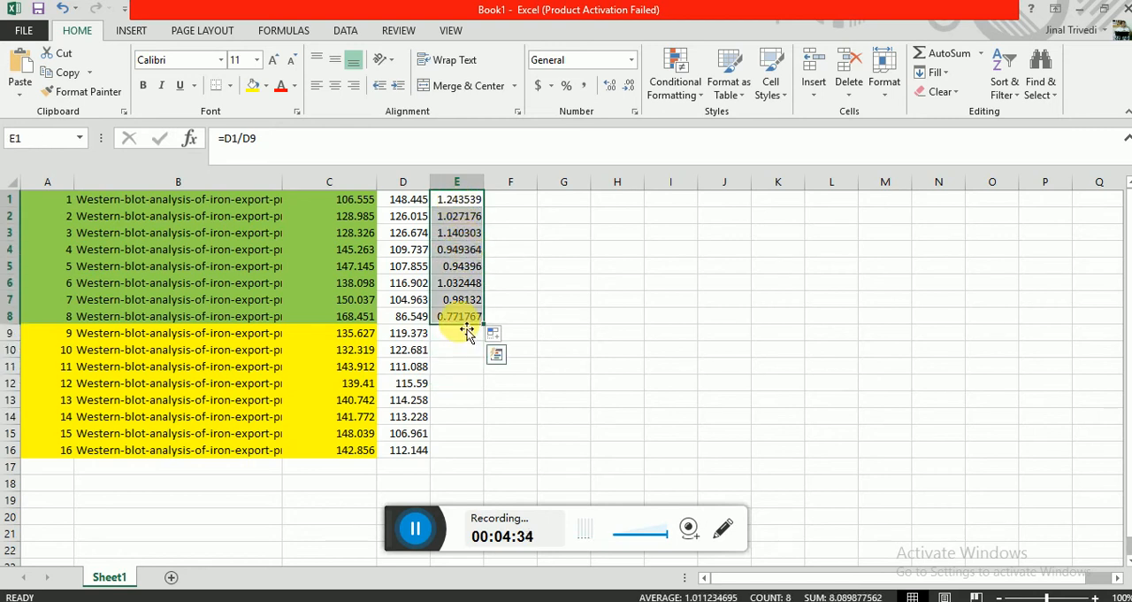
left_click_drag(457, 198, 509, 216)
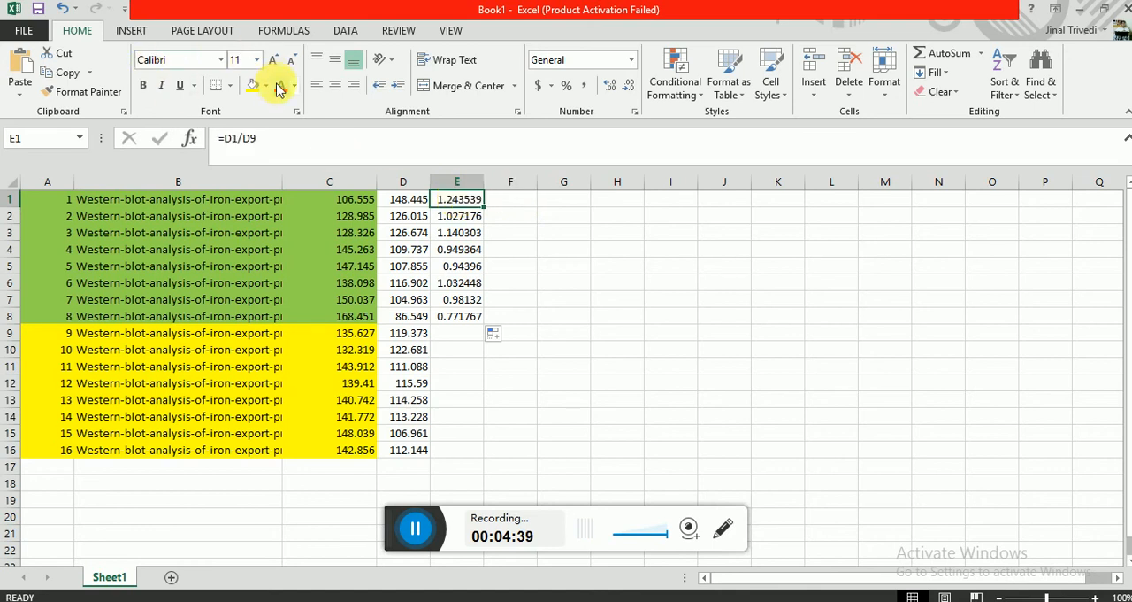
left_click(283, 85)
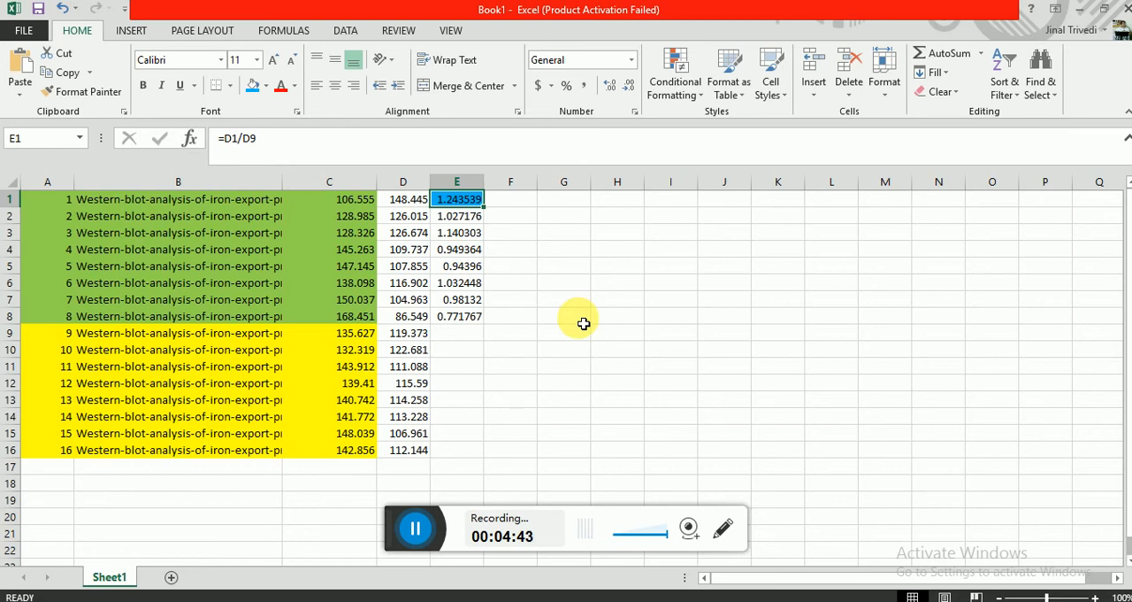
Enter =E2/E$1 in F1 to divide each ratio by the control ratio.
left_click(510, 198)
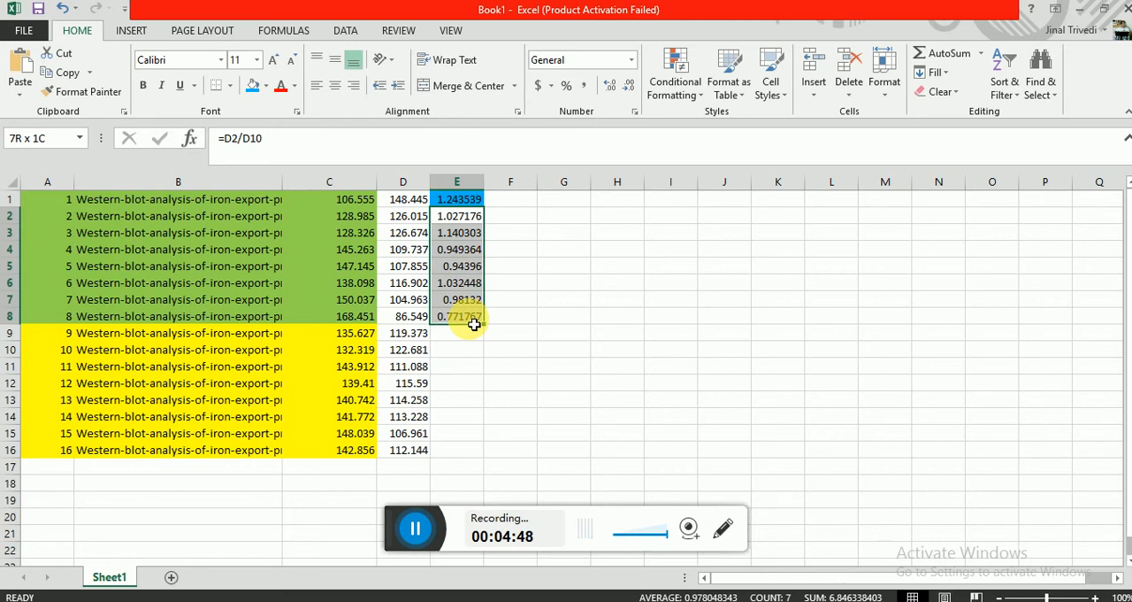
left_click(510, 198)
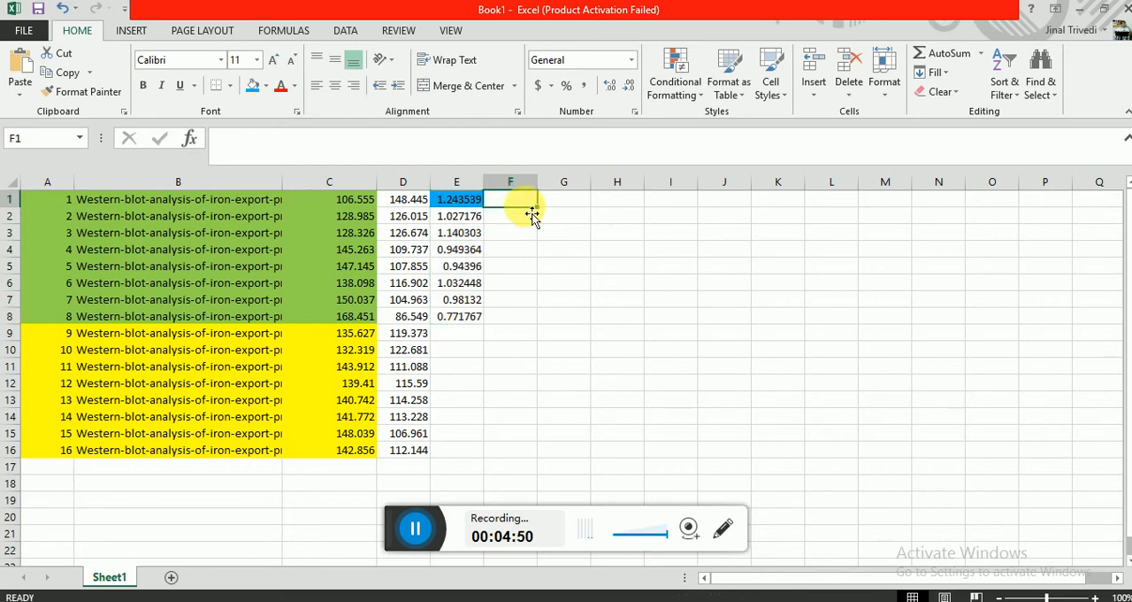
type("=")
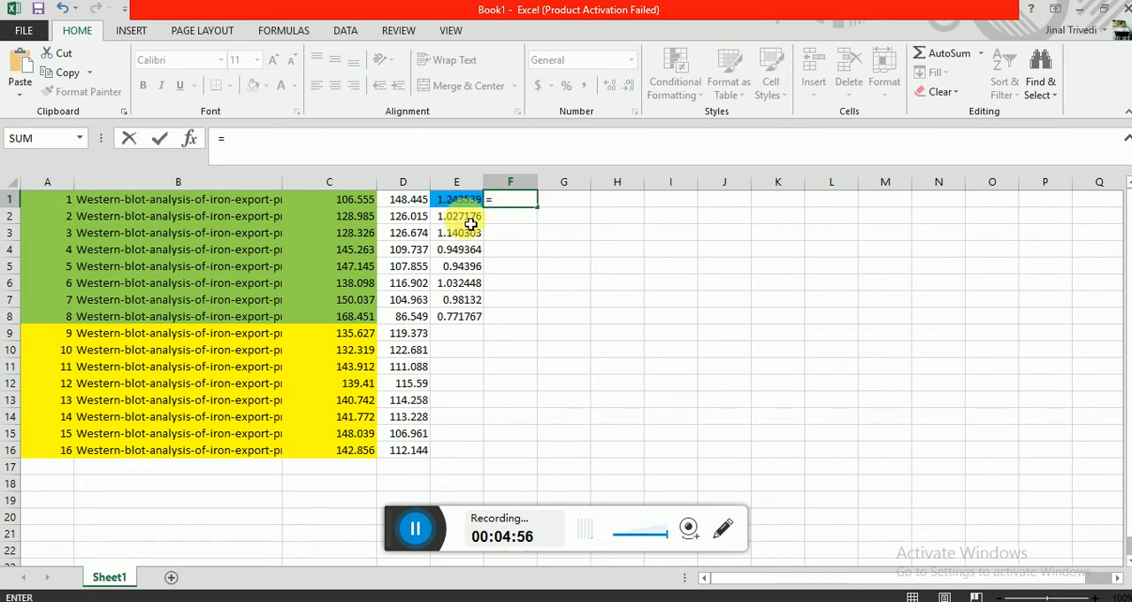
left_click(457, 216)
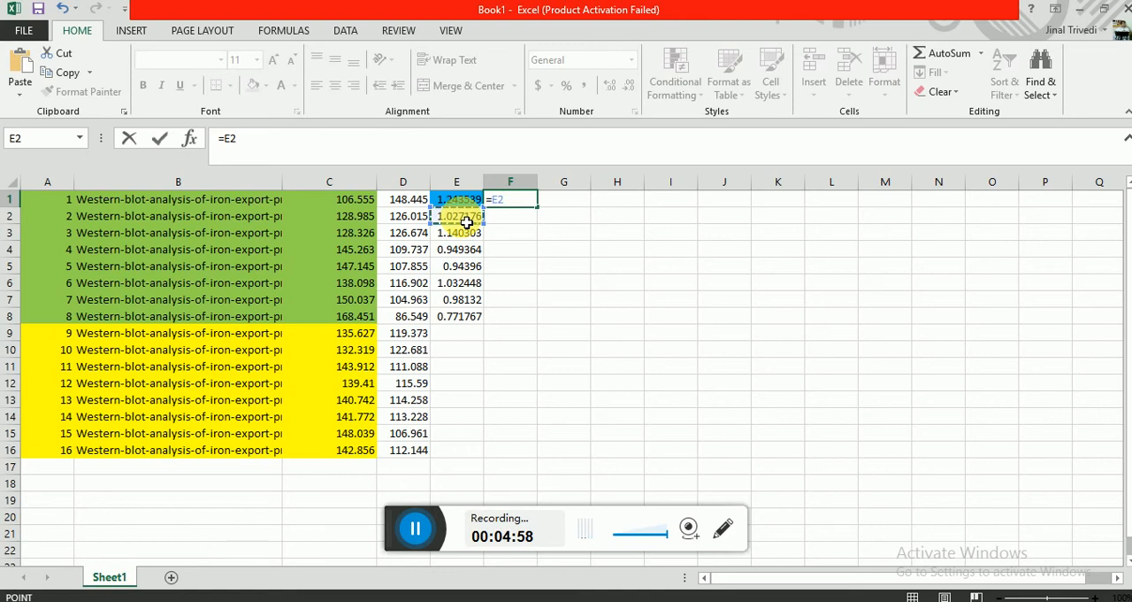
type("/")
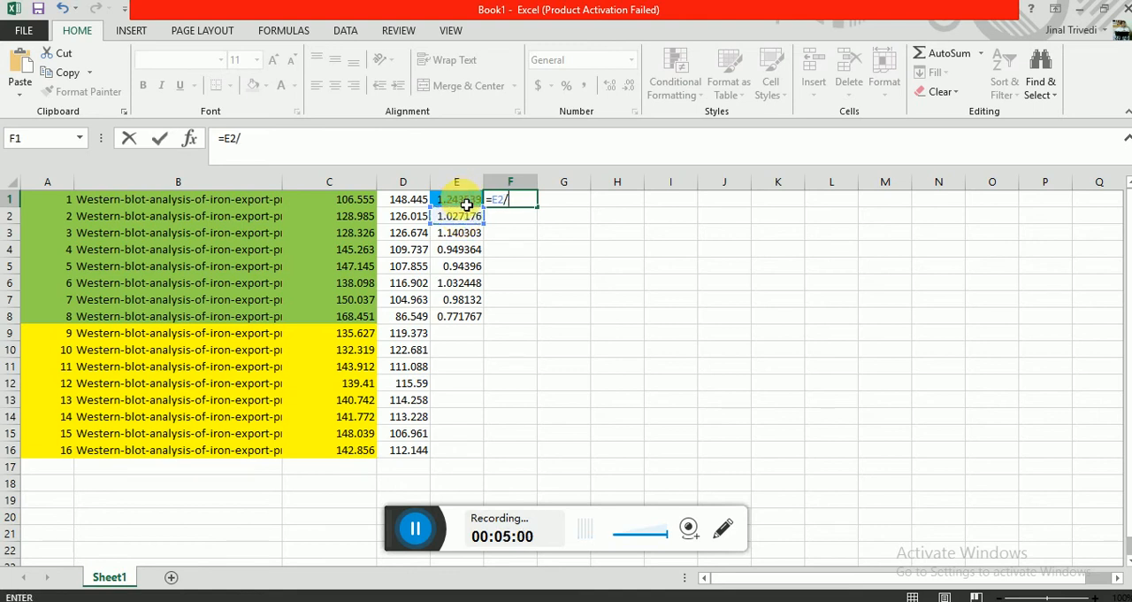
left_click(457, 198)
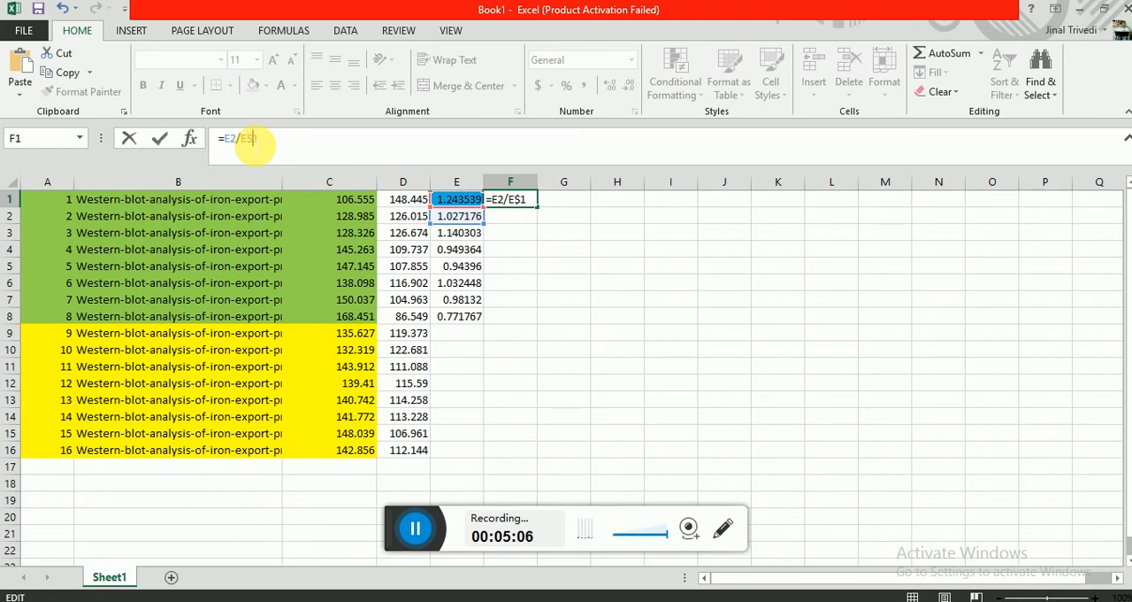
key("Return")
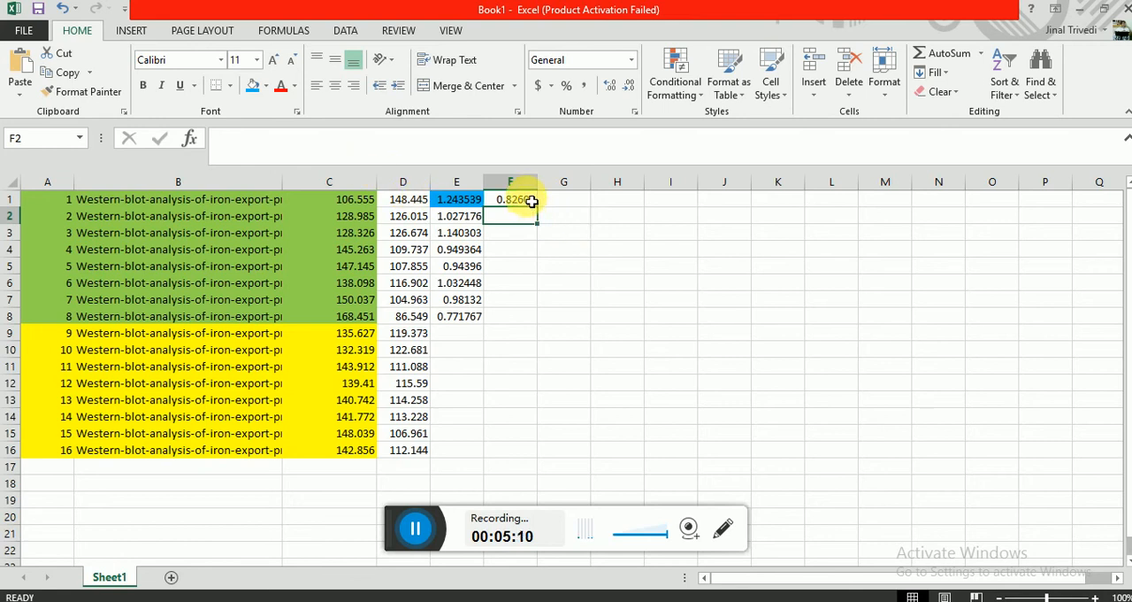
Copy the F1 formula into F2:F8, check F2, and reopen F1 for correction.
left_click(509, 198)
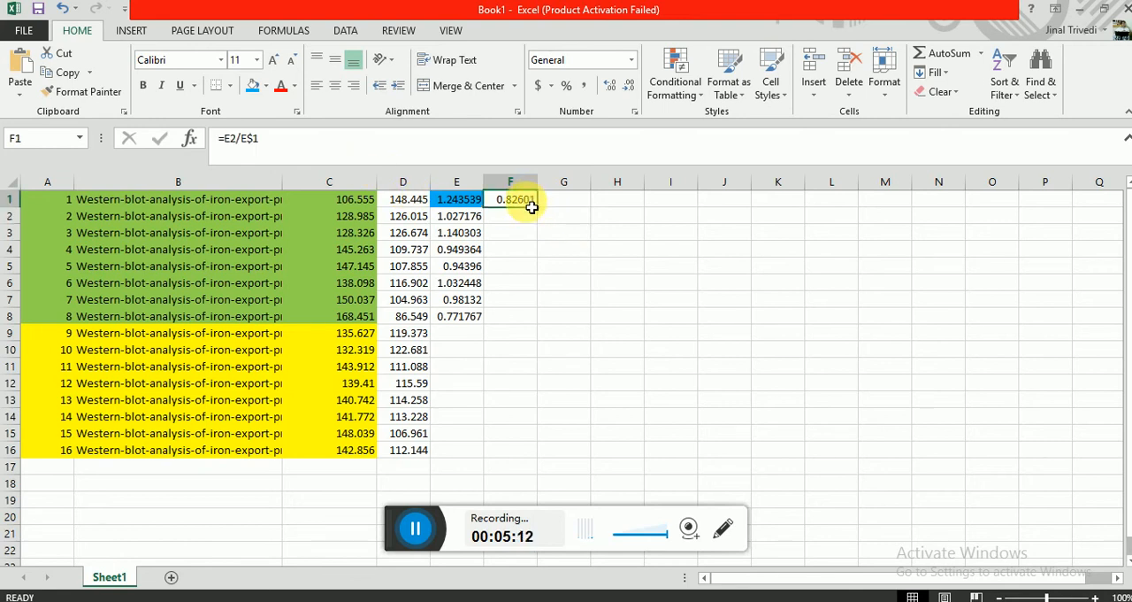
left_click_drag(510, 198, 510, 216)
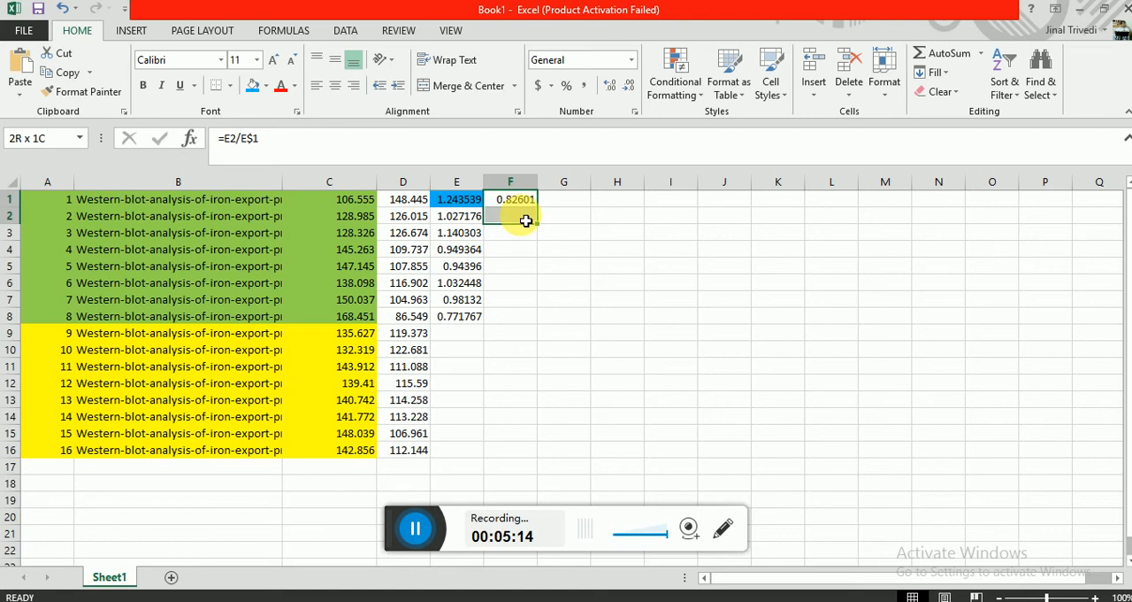
left_click(562, 234)
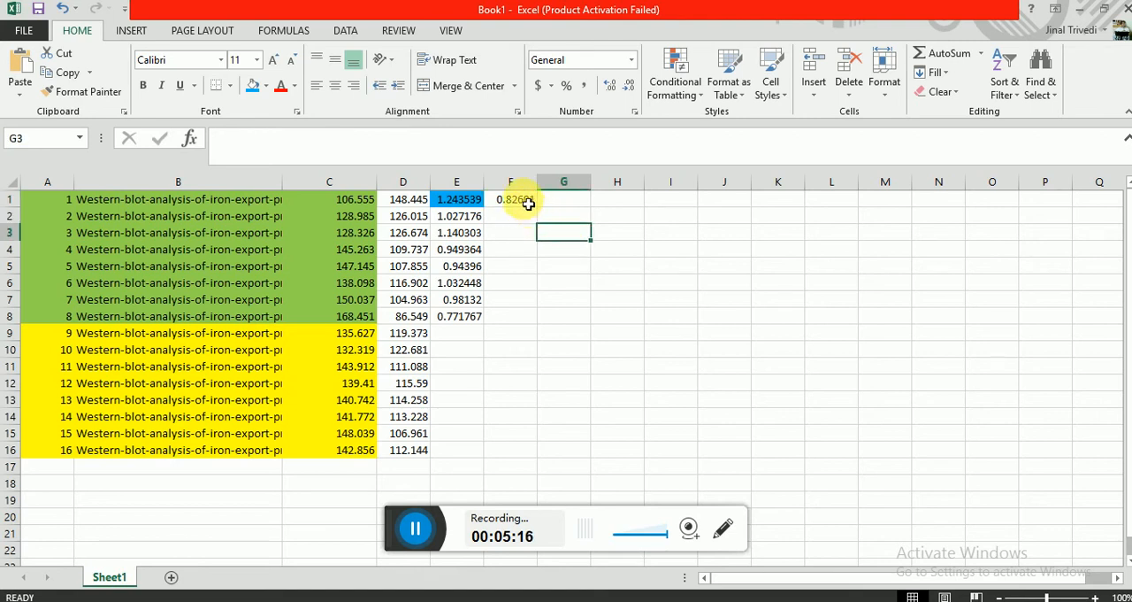
left_click(510, 198)
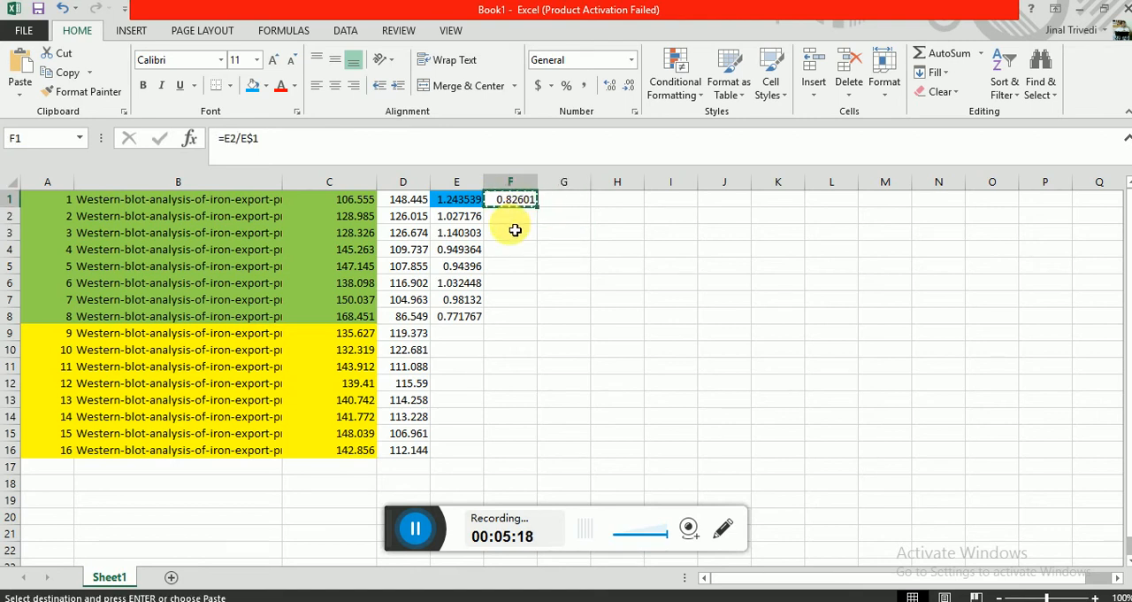
left_click_drag(510, 216, 510, 315)
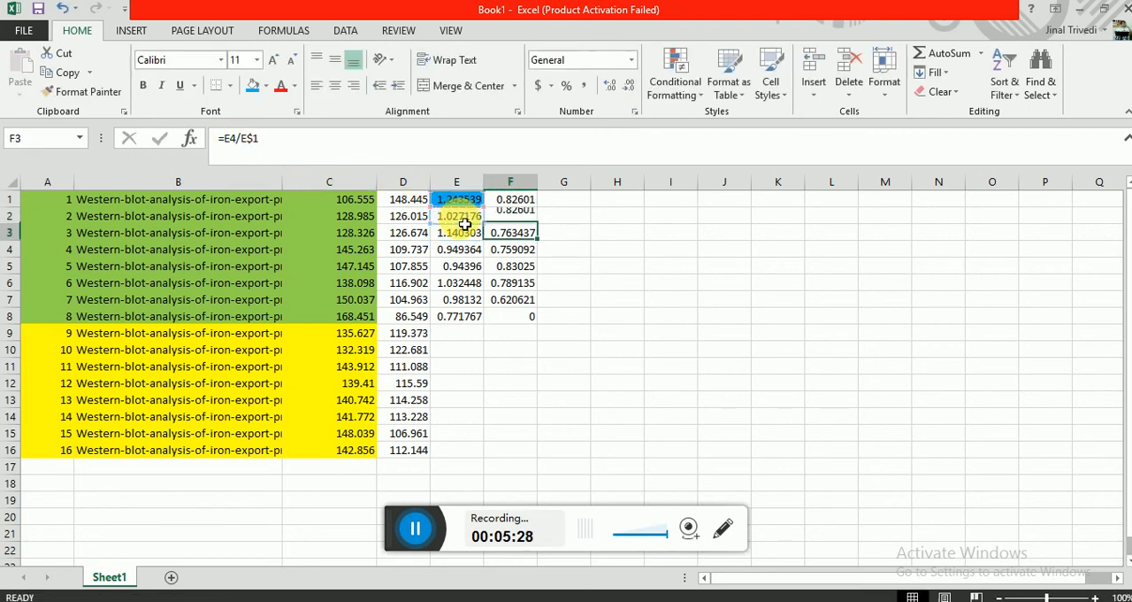
left_click(510, 215)
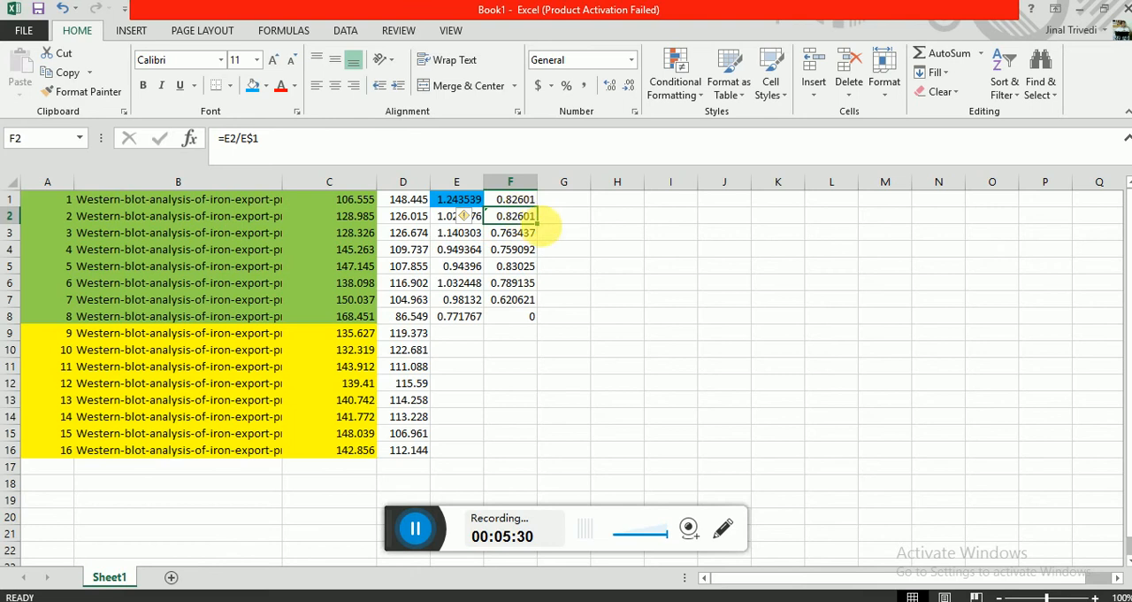
left_click_drag(510, 216, 509, 315)
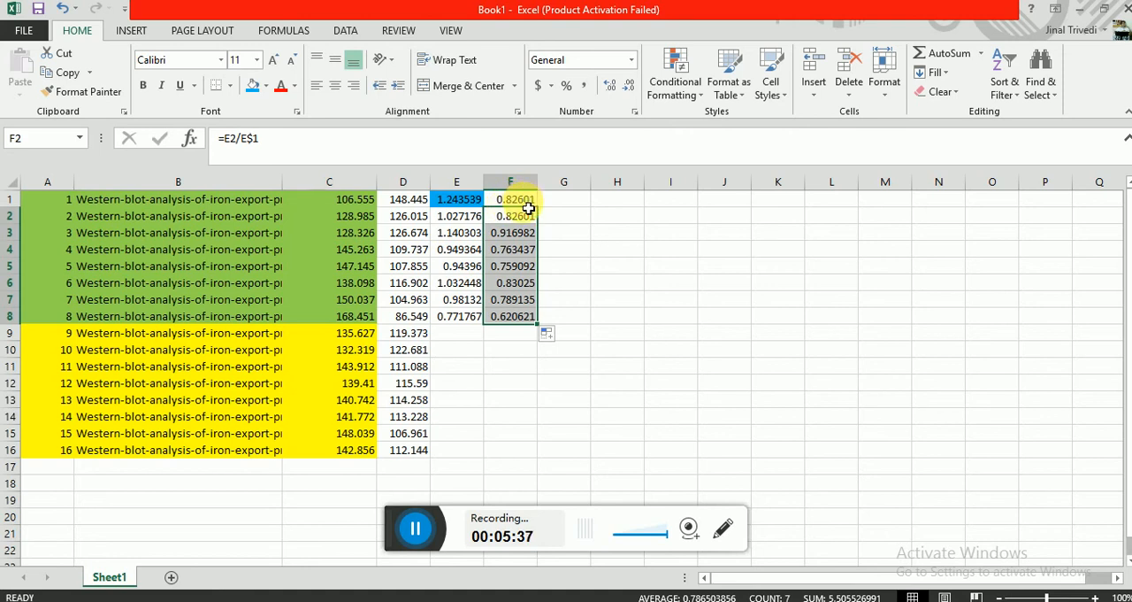
left_click(509, 198)
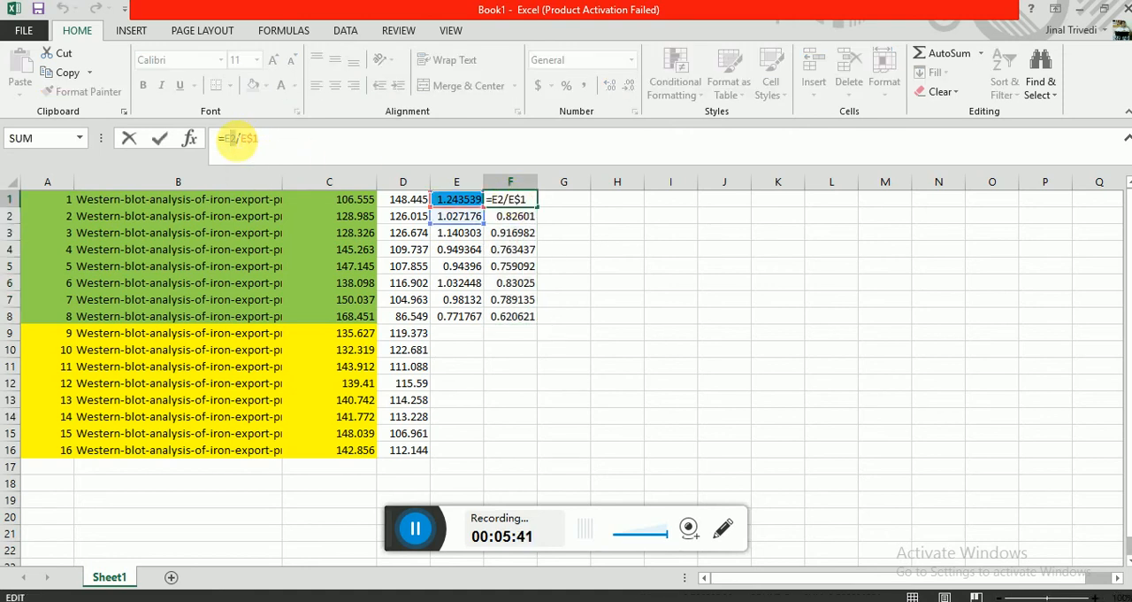
Correct F1 to =E1/E$1 so it reads 1 and fill it down to F8.
left_click(616, 333)
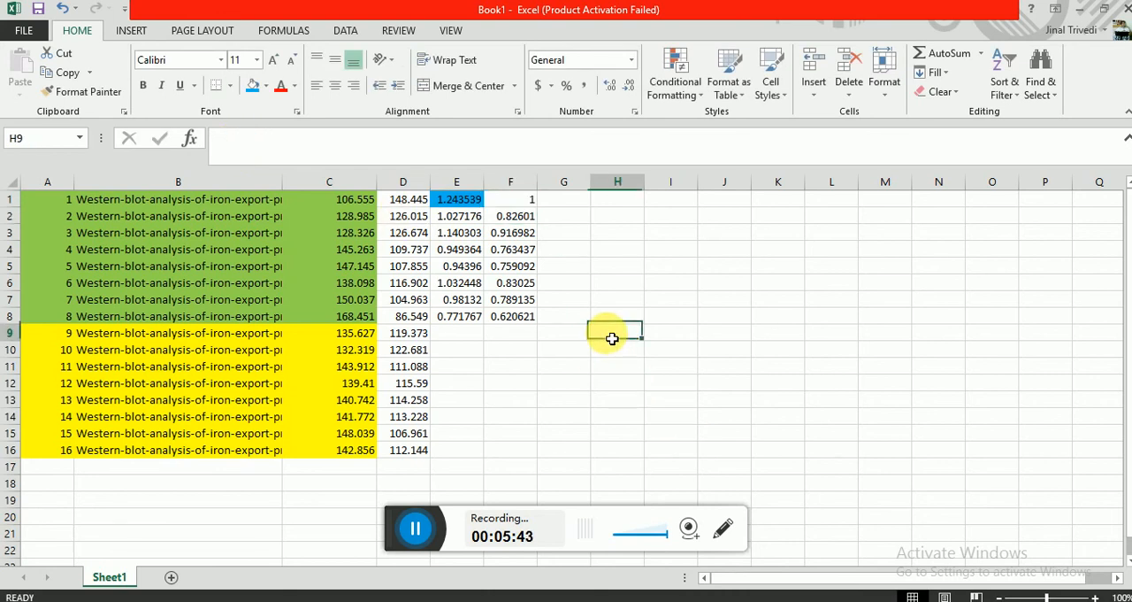
left_click(510, 198)
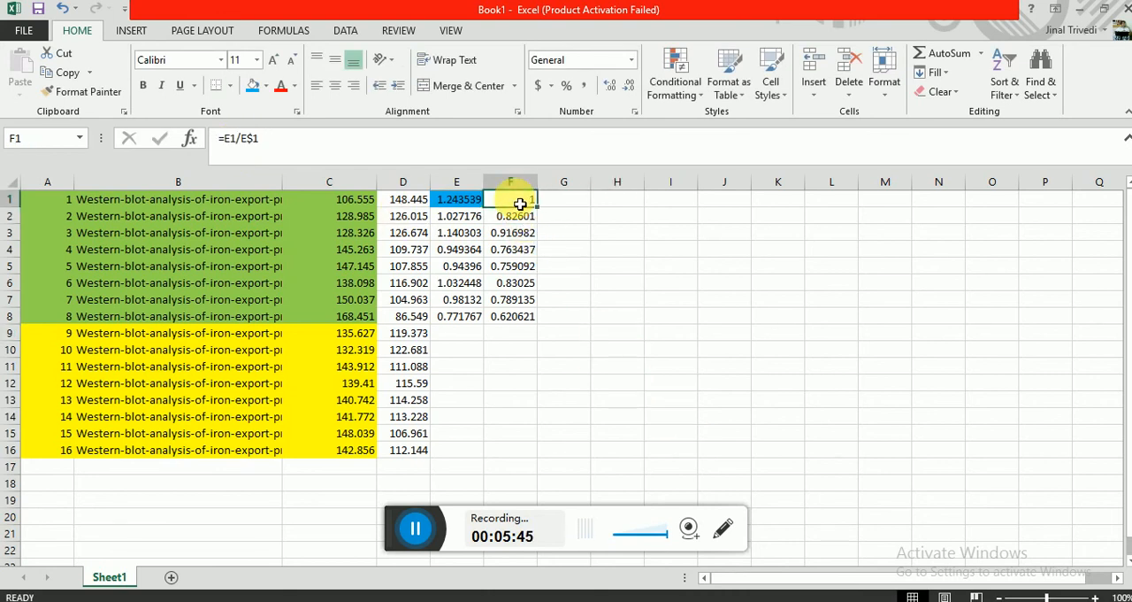
left_click_drag(510, 199, 510, 315)
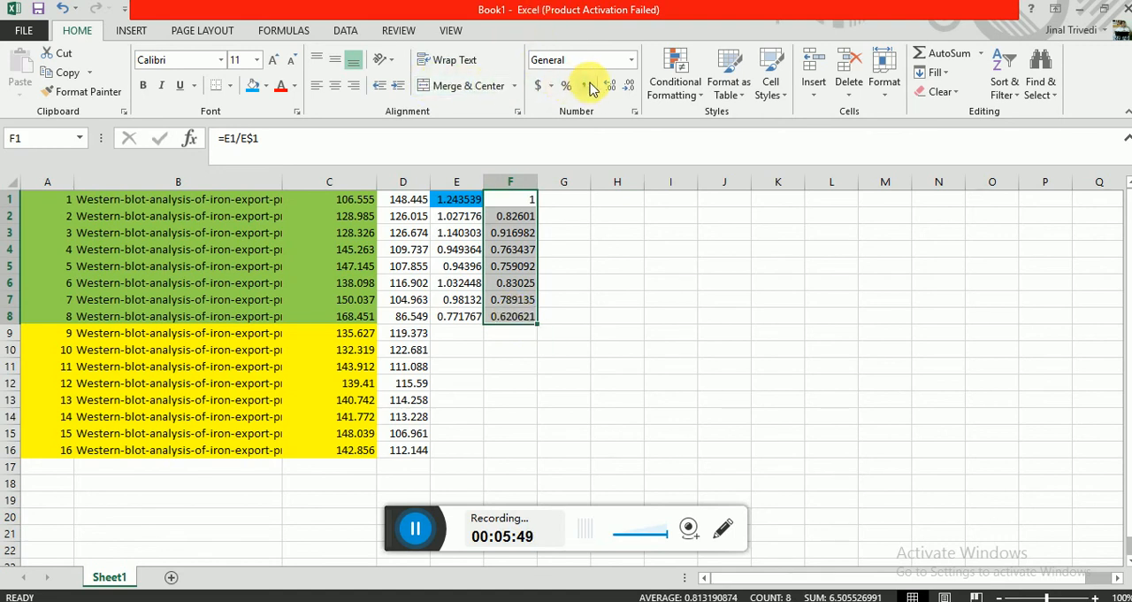
Display the F1:F8 ratios to two decimal places and select them.
left_click(629, 85)
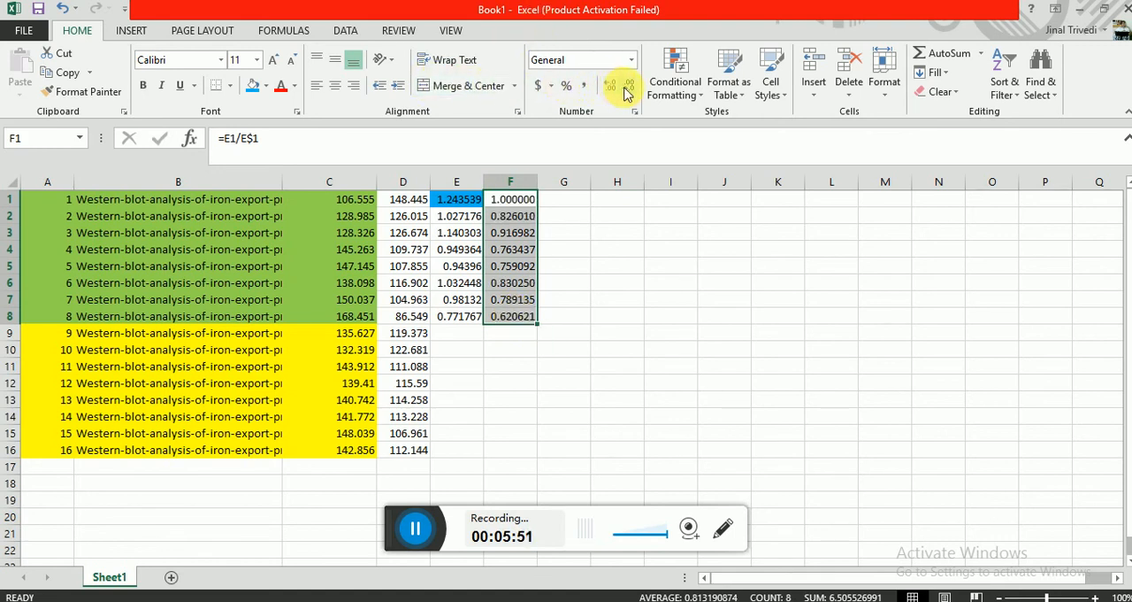
left_click(630, 85)
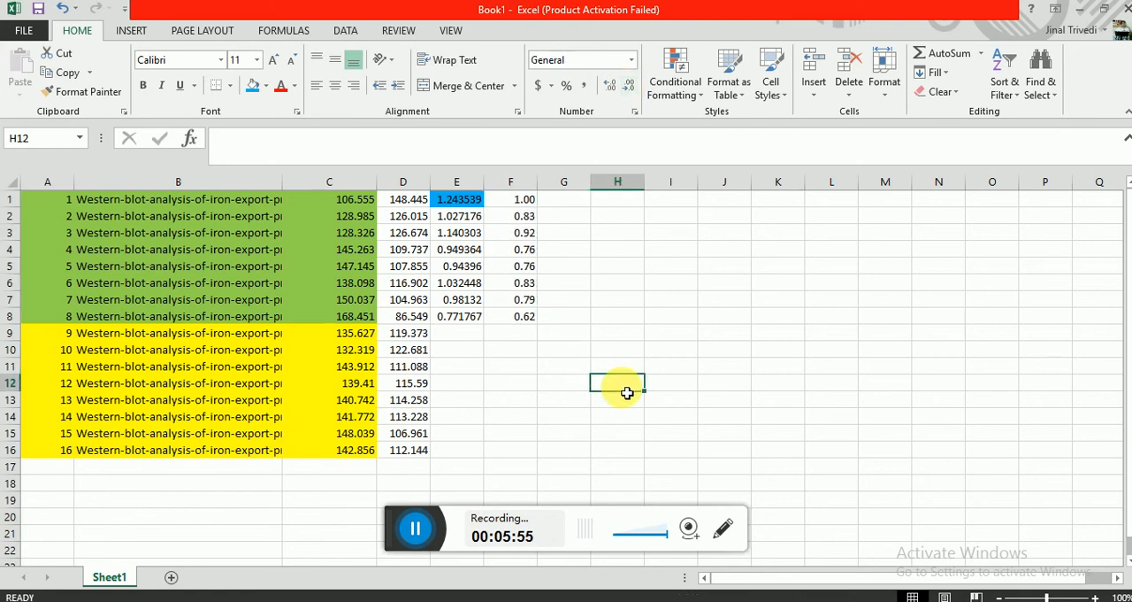
left_click_drag(510, 198, 509, 283)
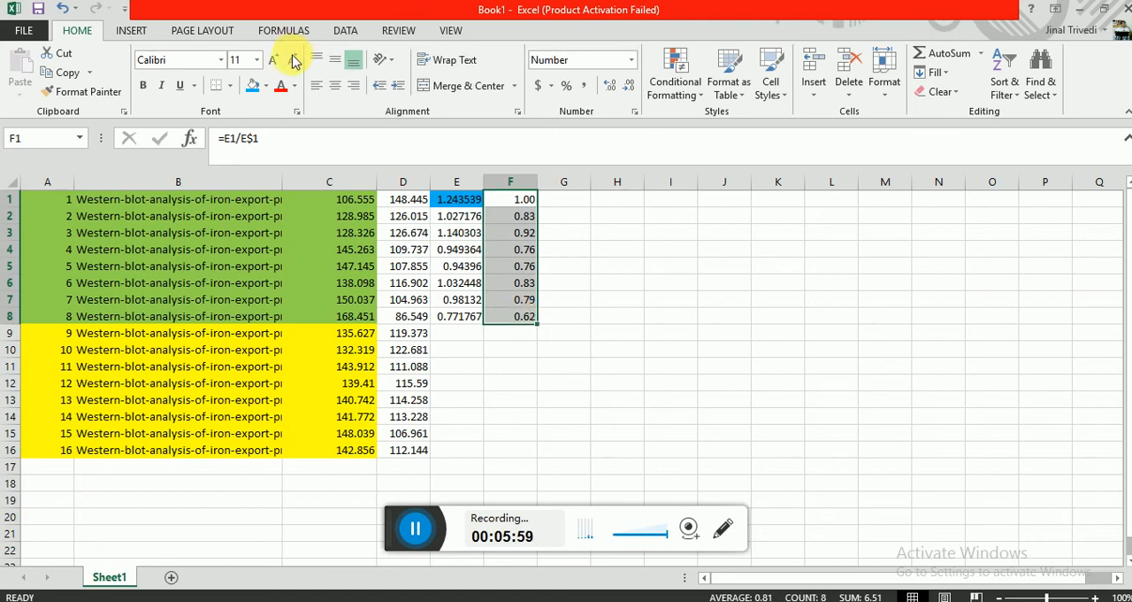
mouse_move(131, 31)
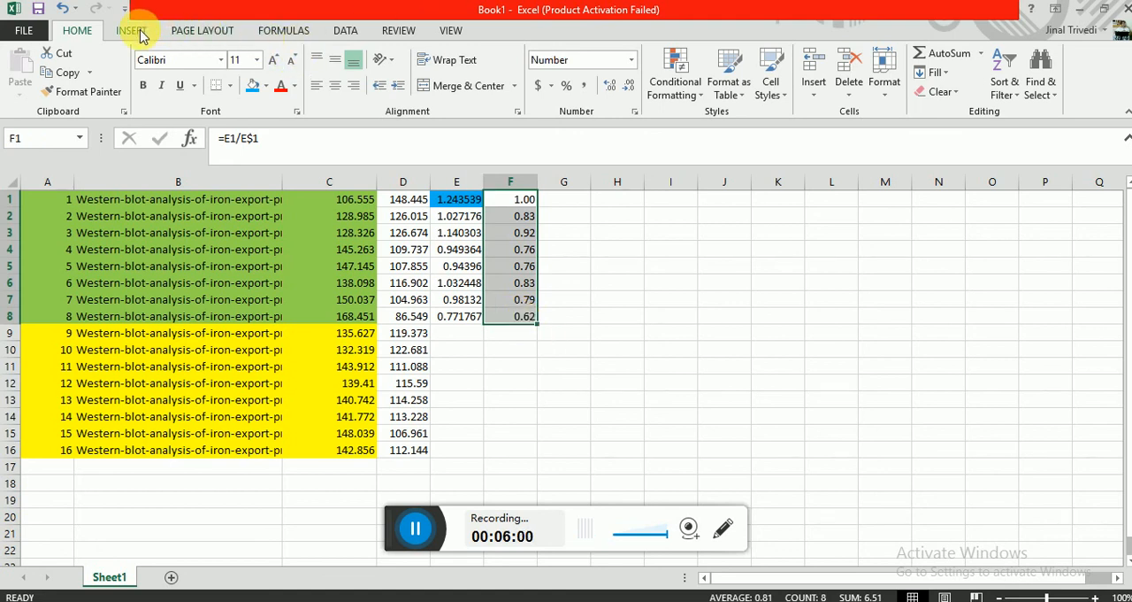
Insert a 2-D clustered column chart of the eight rounded Heph ratios in F1:F8.
left_click(131, 30)
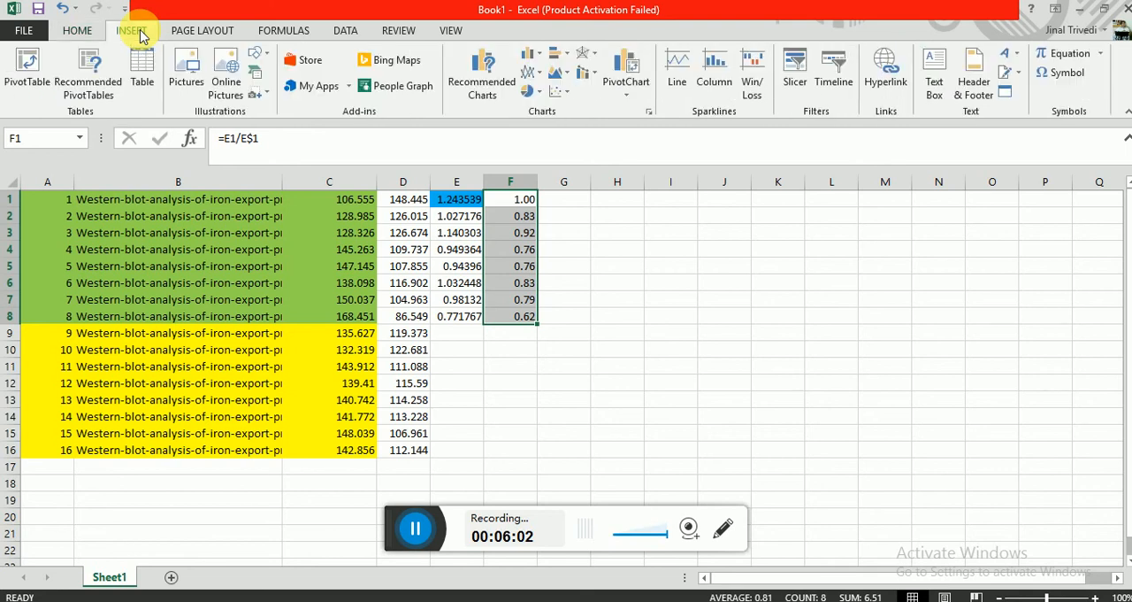
mouse_move(299, 110)
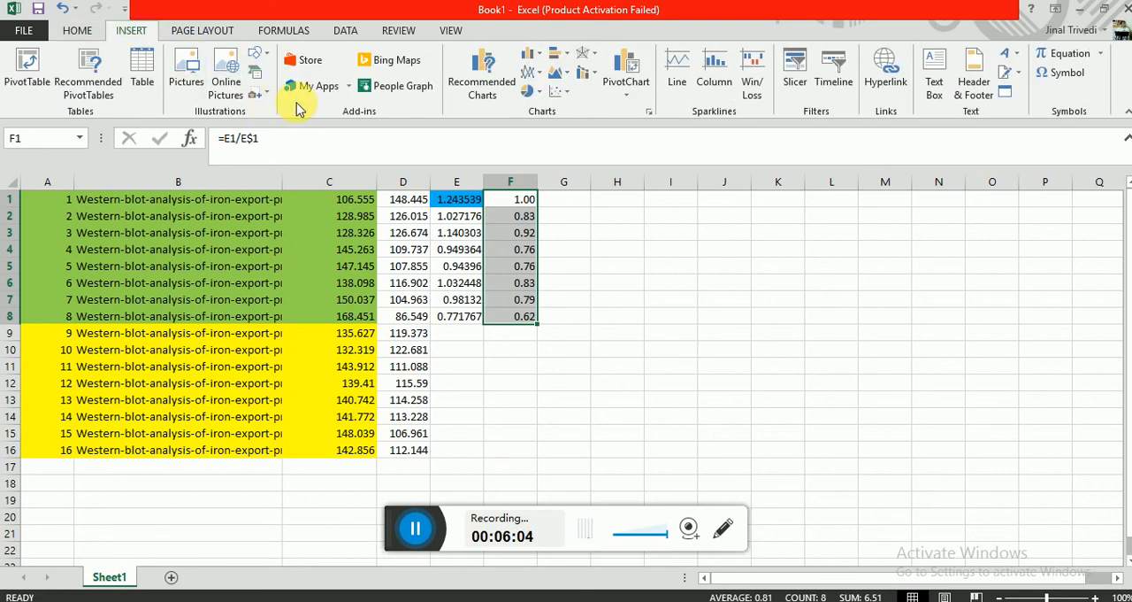
mouse_move(527, 57)
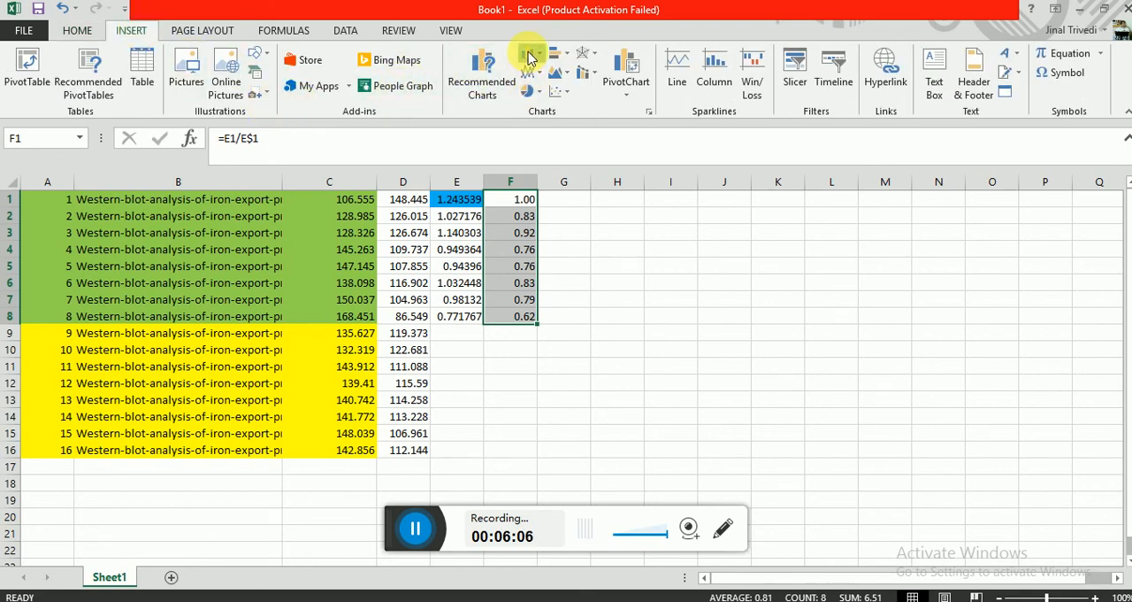
left_click(527, 61)
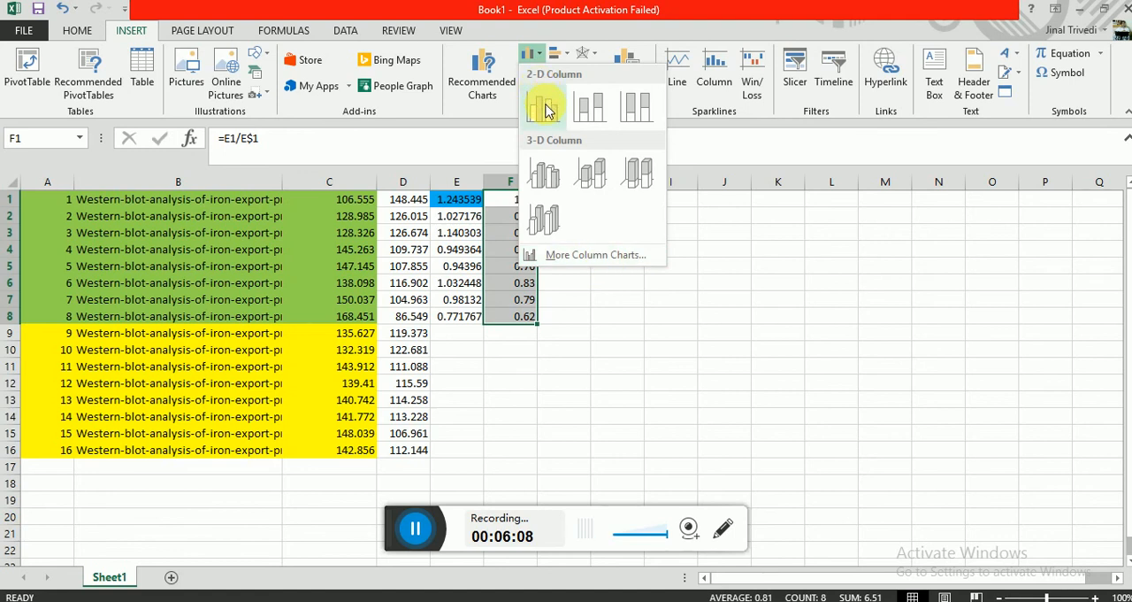
left_click(545, 105)
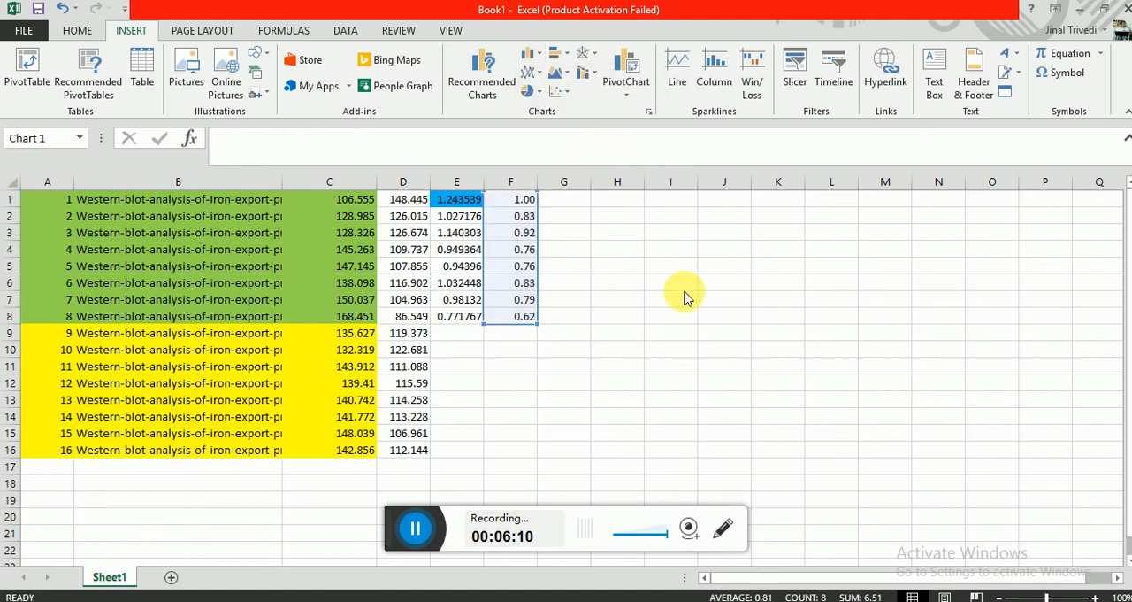
left_click(715, 71)
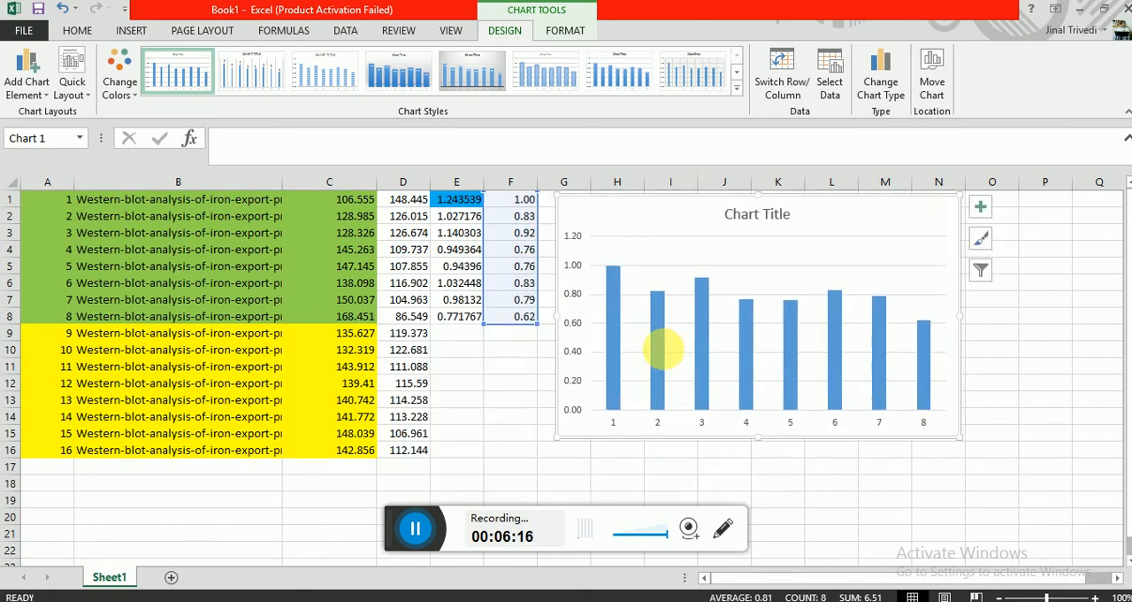
mouse_move(694, 380)
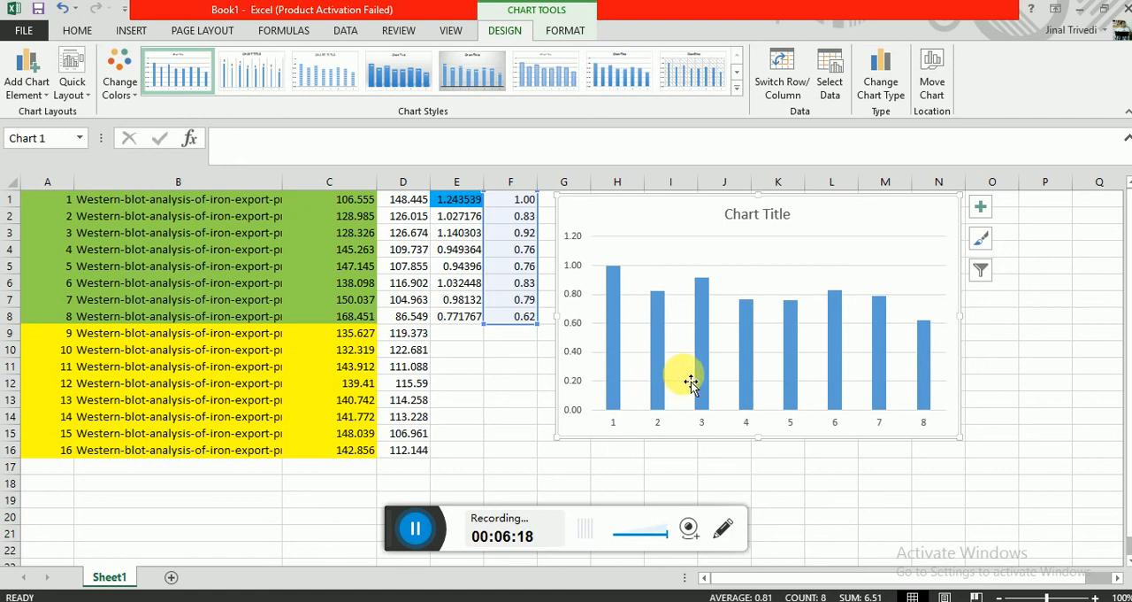
mouse_move(902, 370)
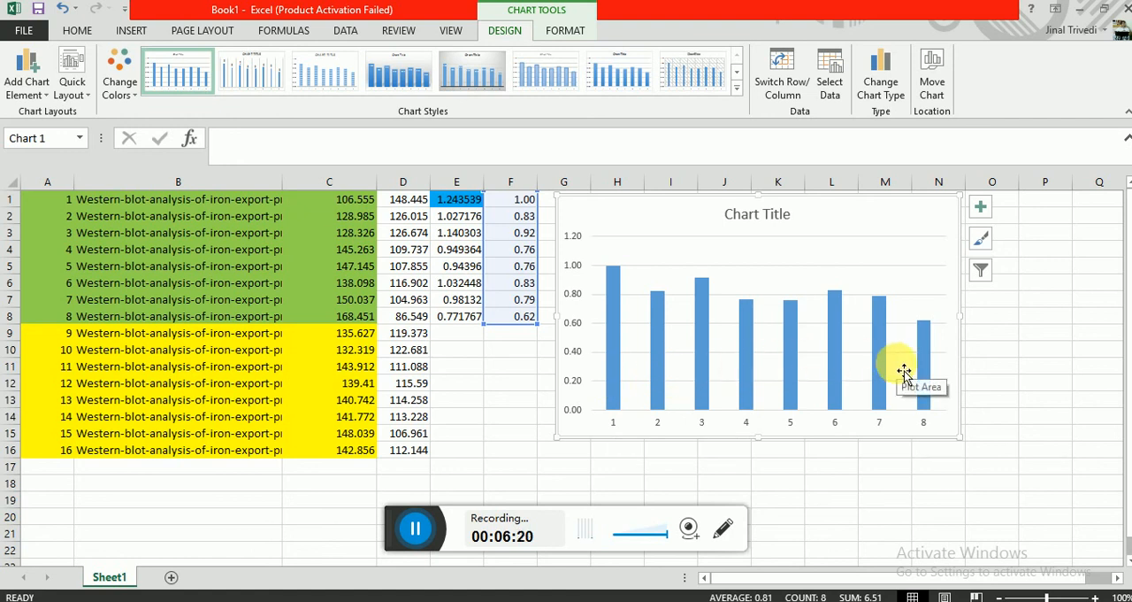
mouse_move(520, 370)
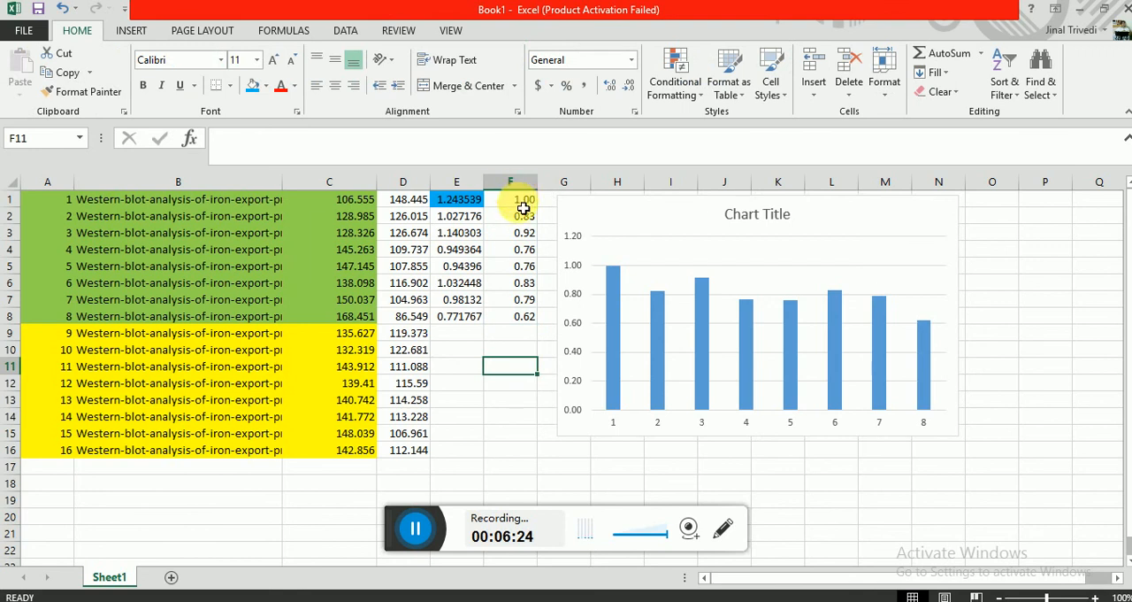
left_click_drag(510, 199, 509, 315)
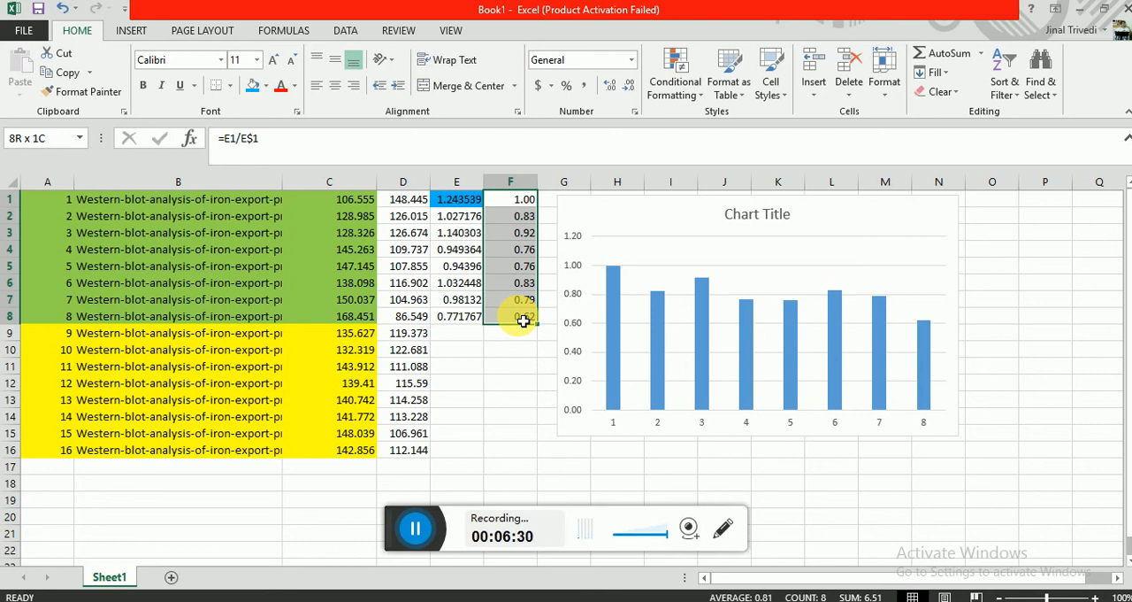
left_click(509, 416)
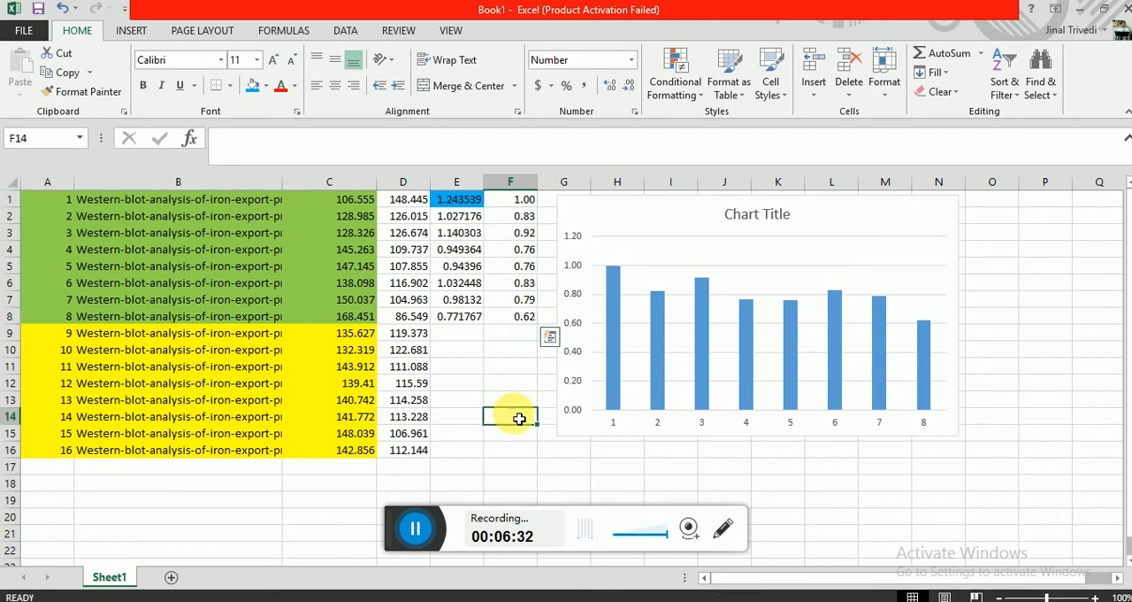